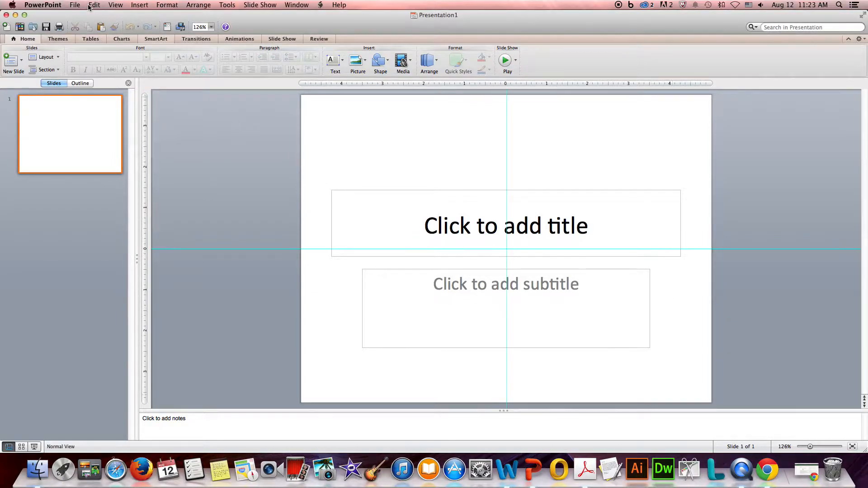
# - Start New from Template and select the Payson14GreenGIS template under My Templates
pyautogui.click(72, 4)
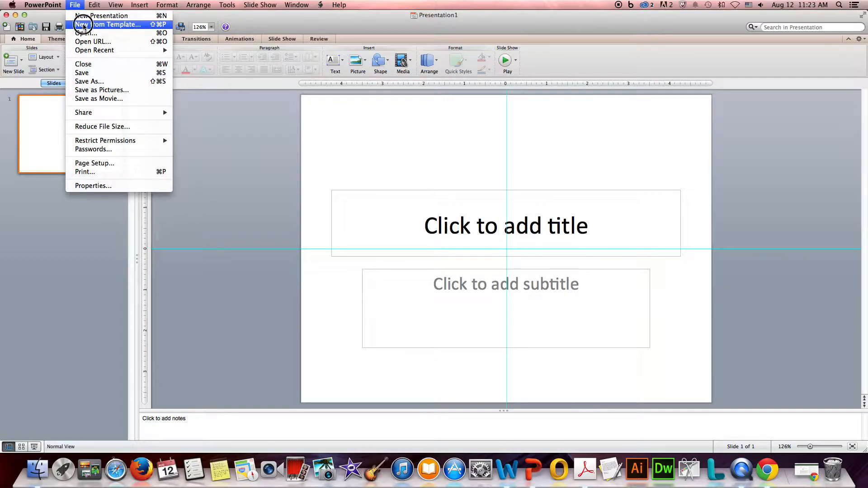
pyautogui.click(104, 23)
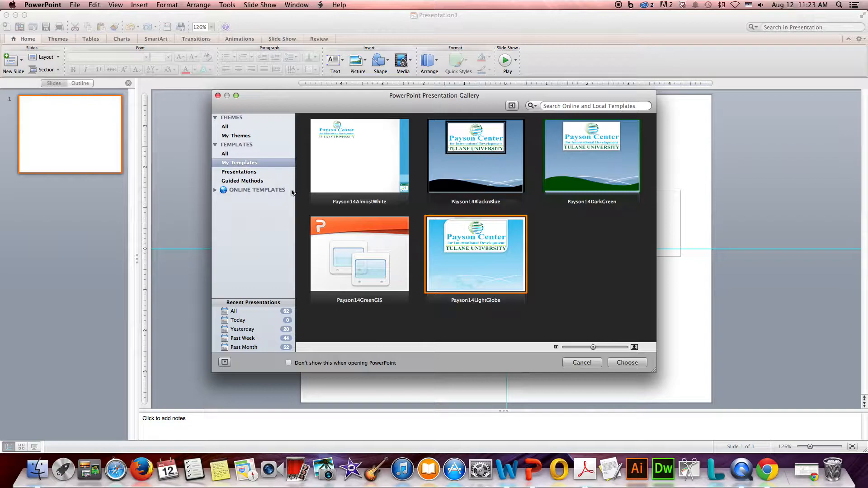
pyautogui.click(360, 256)
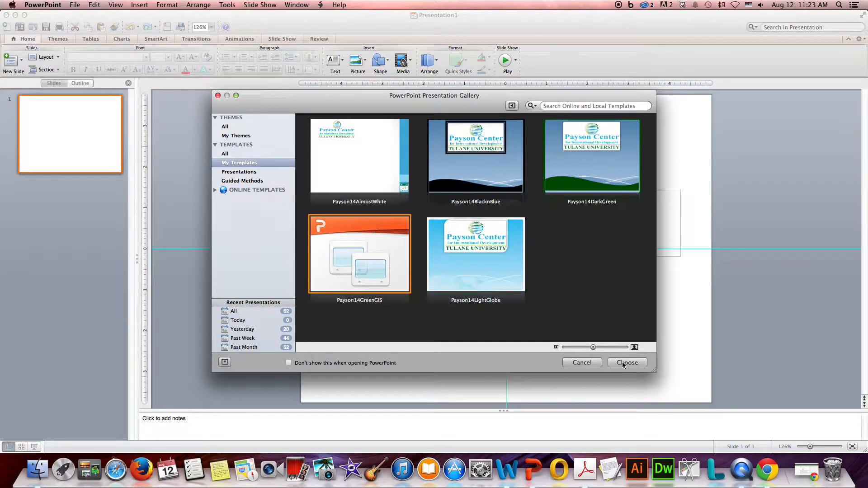
# - Create the presentation from the template and reset slides 2 and 3 to their default layouts
pyautogui.click(628, 363)
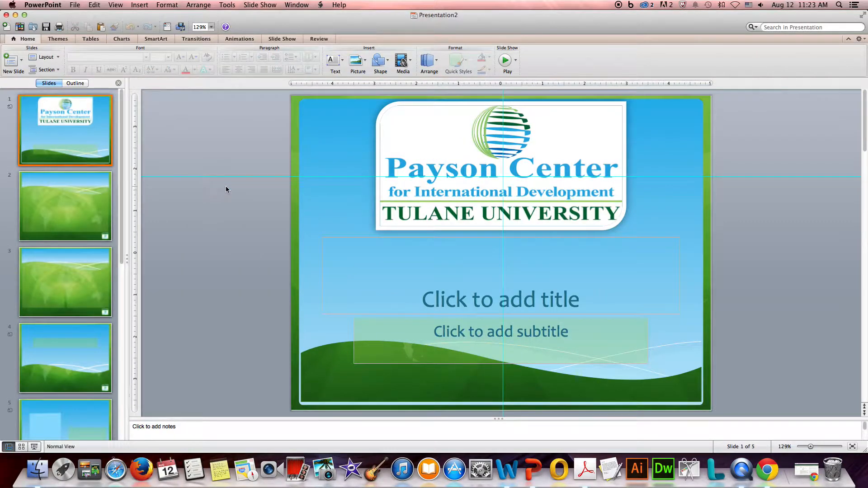
pyautogui.moveTo(79, 210)
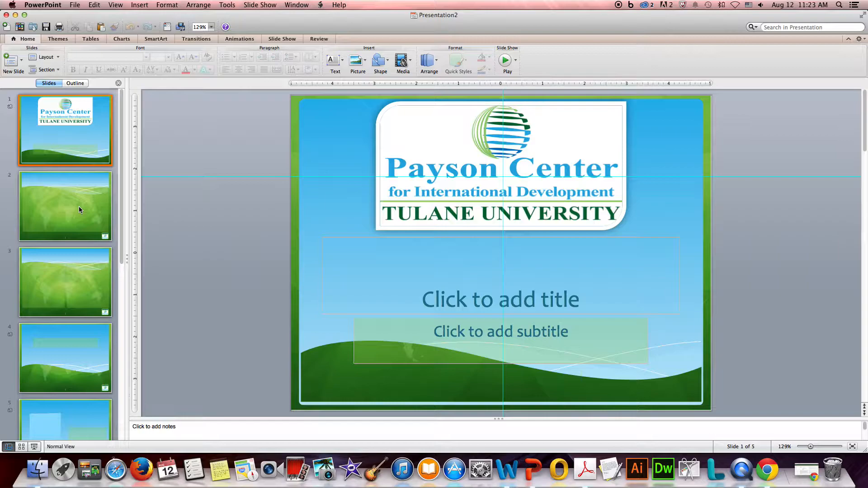
pyautogui.click(80, 210)
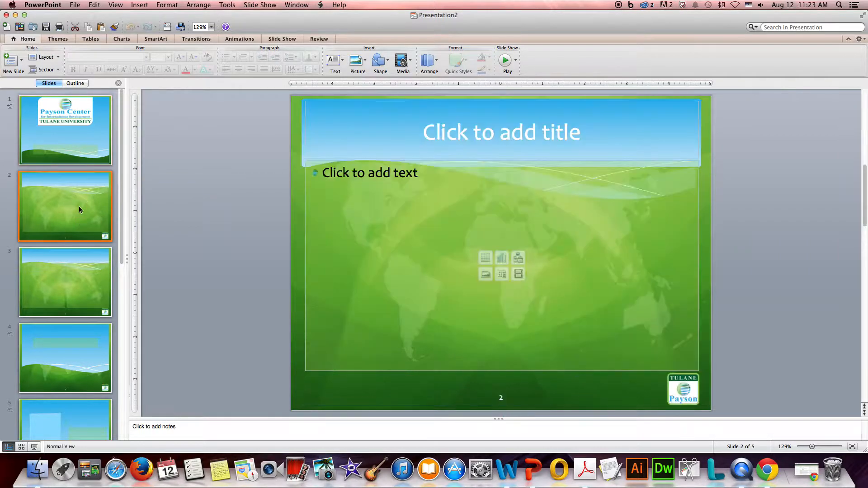
pyautogui.moveTo(83, 289)
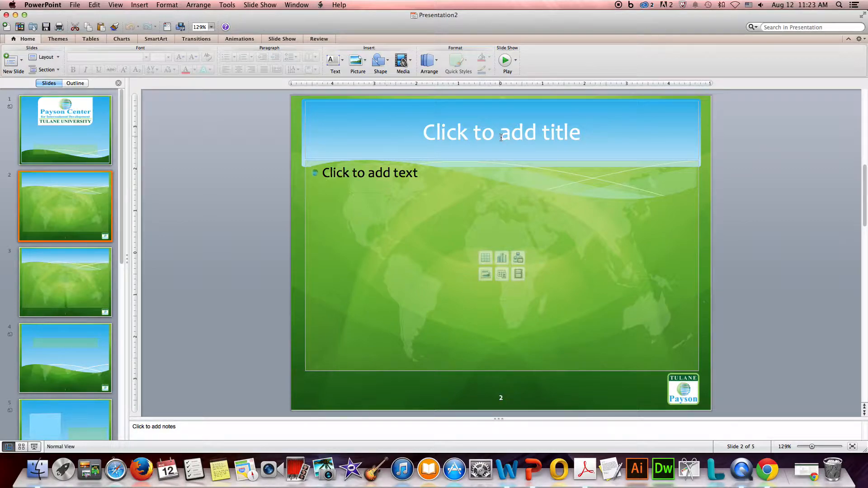
pyautogui.click(41, 57)
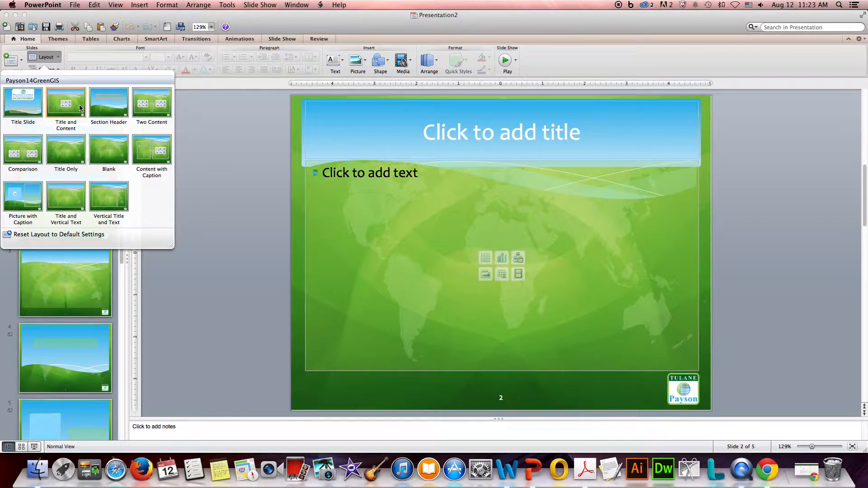
pyautogui.moveTo(68, 98)
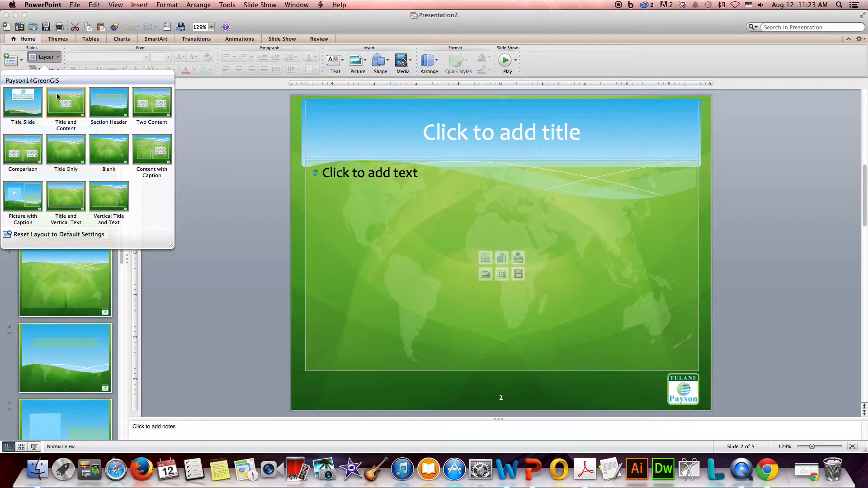
pyautogui.moveTo(58, 98)
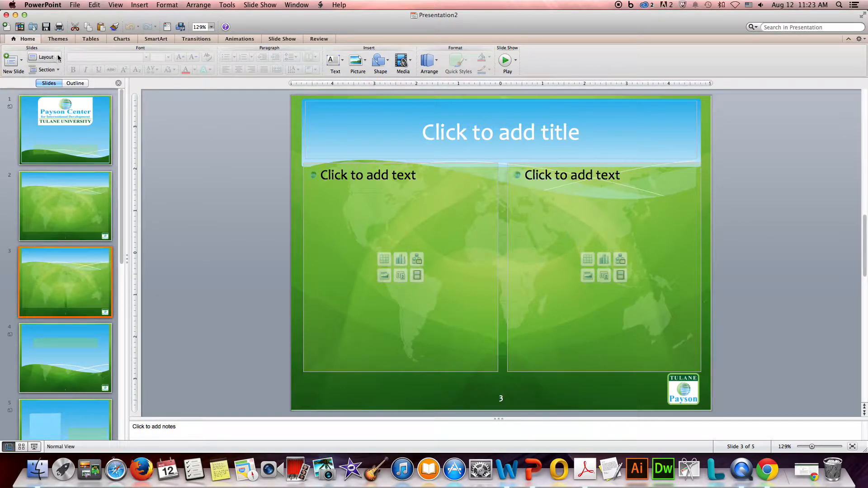
pyautogui.click(43, 58)
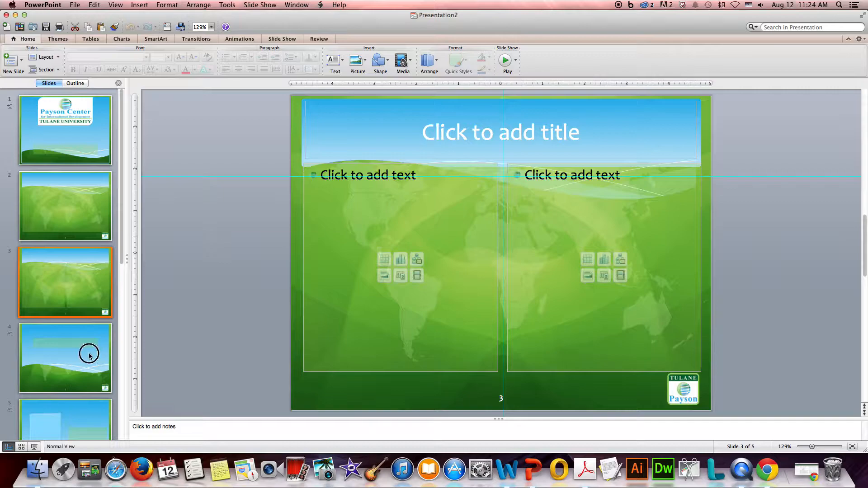
# - Reset slides 4 and 5 to their default layouts as well
pyautogui.click(88, 356)
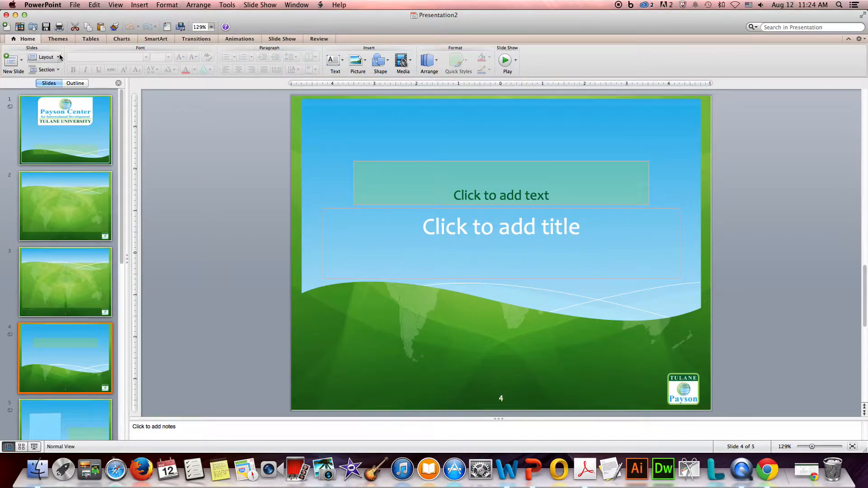
pyautogui.click(43, 57)
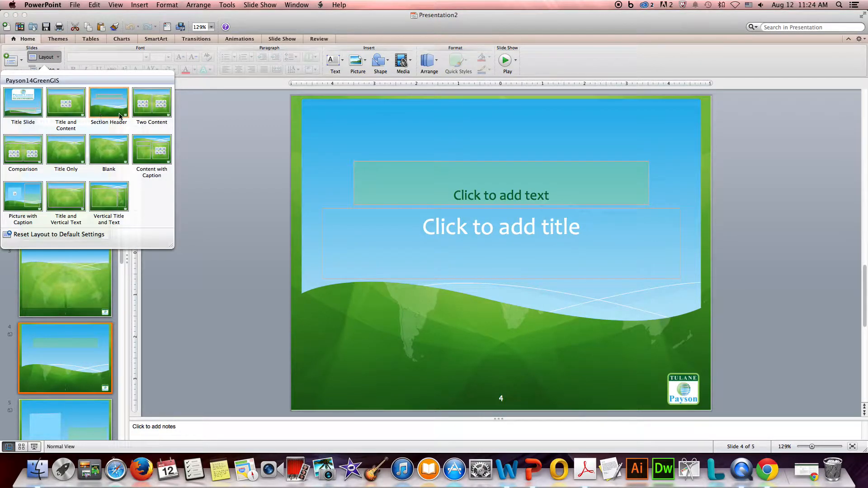
pyautogui.moveTo(119, 115)
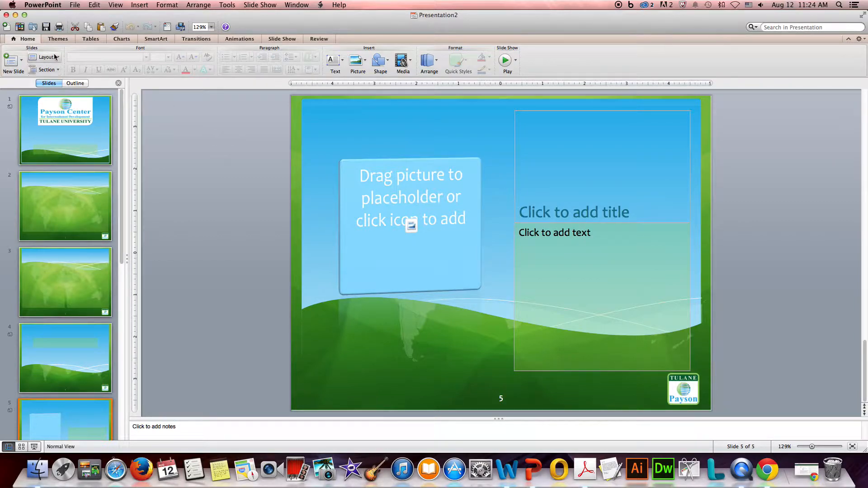
pyautogui.click(43, 57)
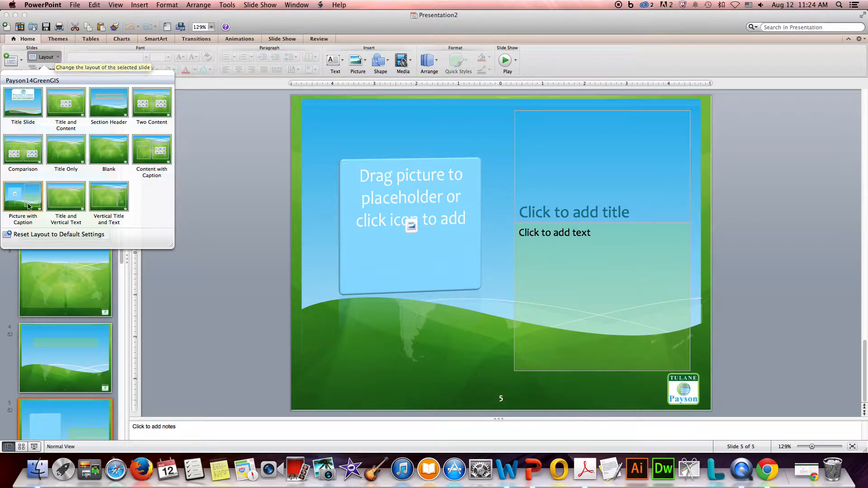
pyautogui.moveTo(808, 302)
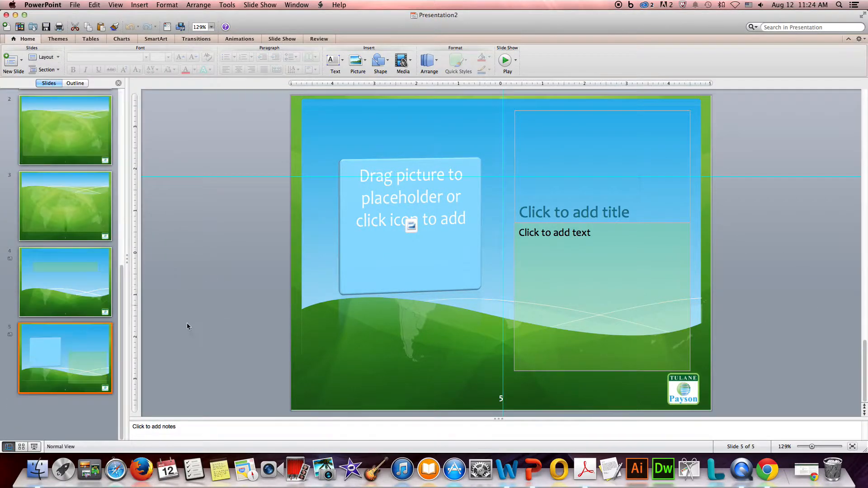
pyautogui.moveTo(303, 325)
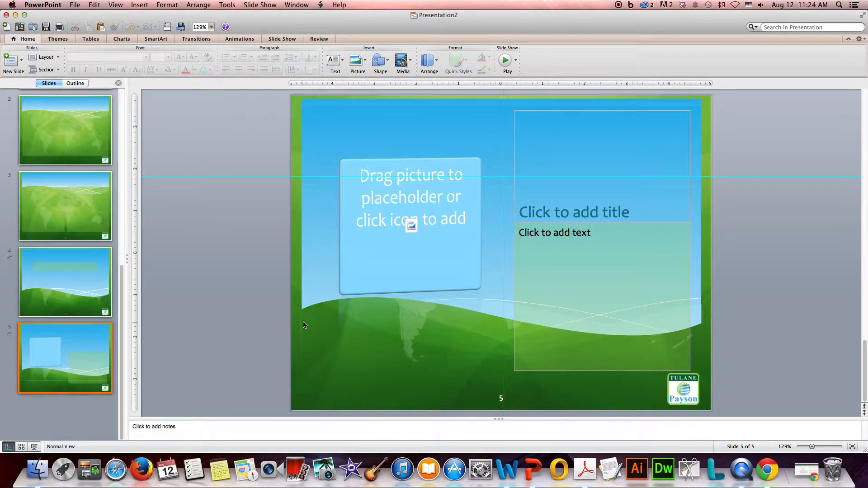
pyautogui.moveTo(31, 470)
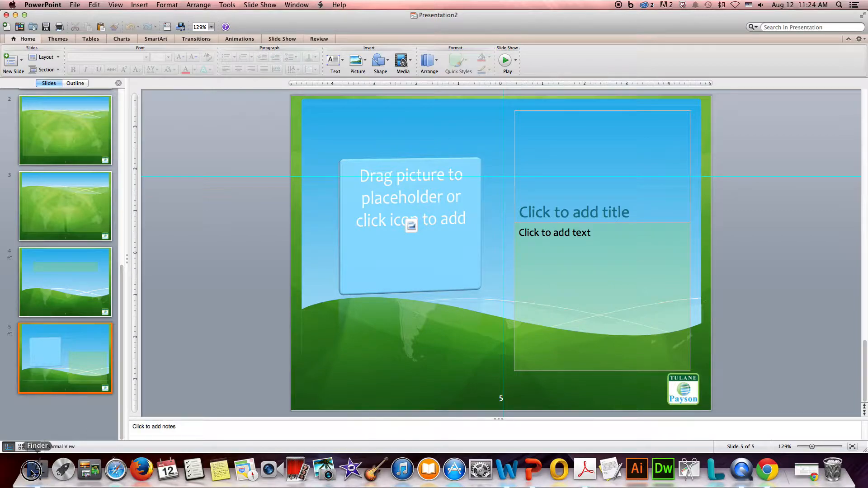
# - Browse in Finder to the folder holding the Earth satellite photo for slide 5's picture placeholder
pyautogui.click(31, 471)
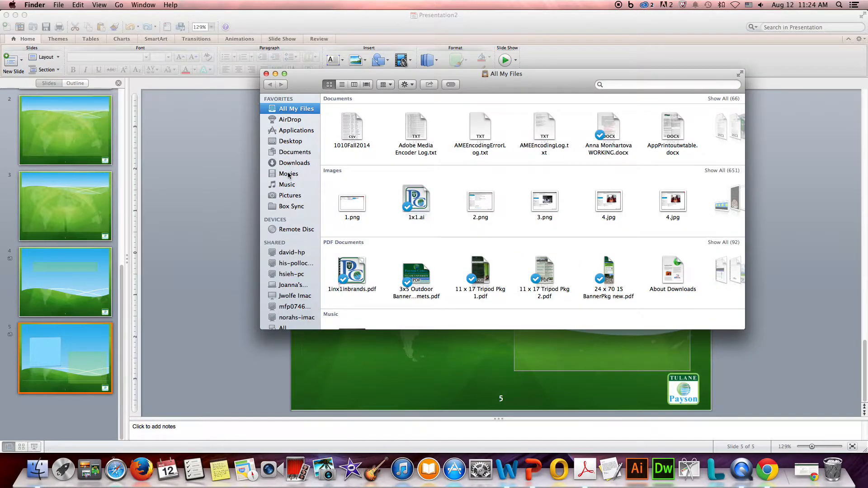
pyautogui.click(295, 163)
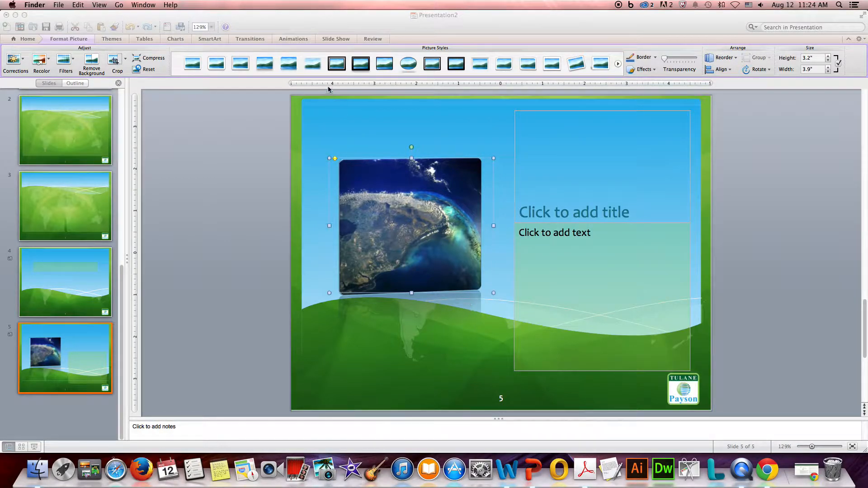
pyautogui.moveTo(577, 259)
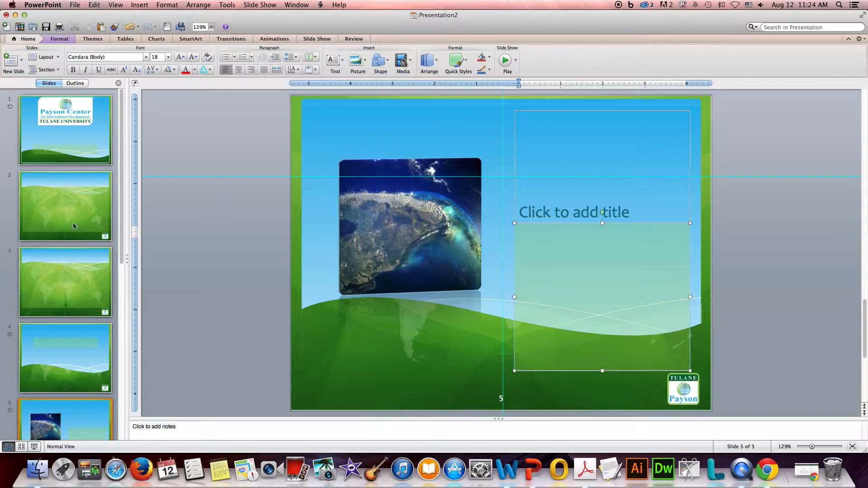
pyautogui.moveTo(184, 241)
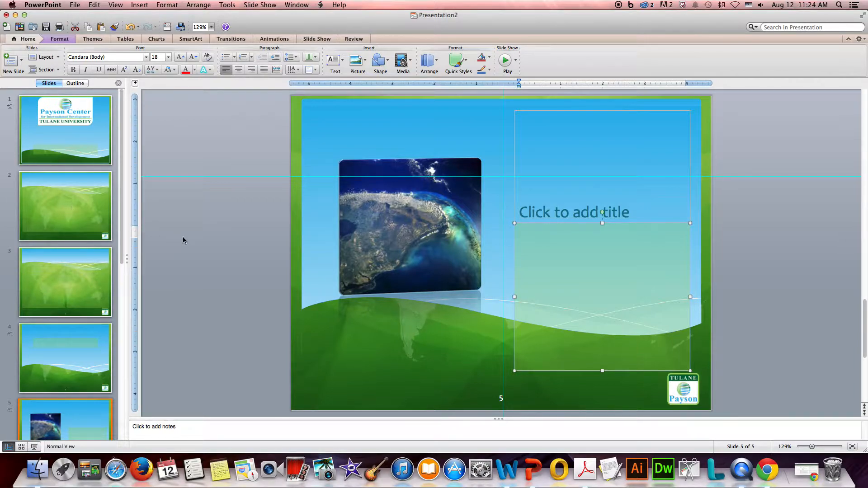
pyautogui.moveTo(65, 217)
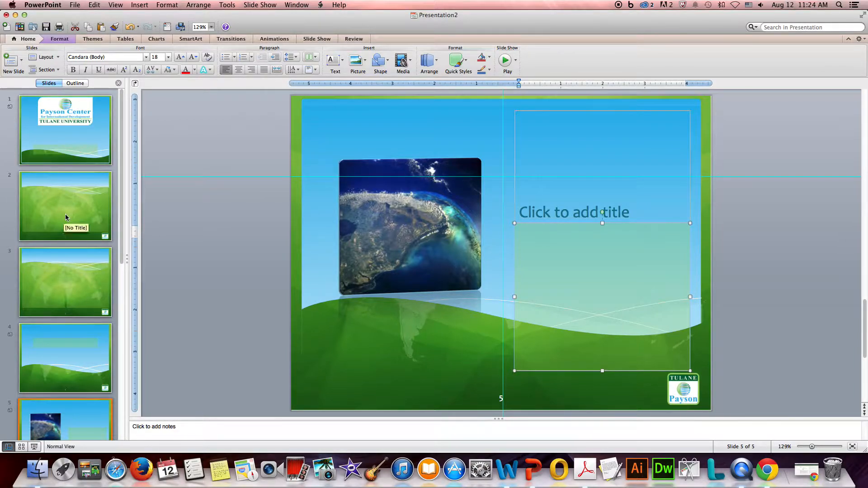
# - Fill slide 2's content area with dummy bullet lines 'Aflkjdflkajds', 'kajfkldsjflkd', 'klajfdlksfj' with indented sub-points
pyautogui.click(65, 206)
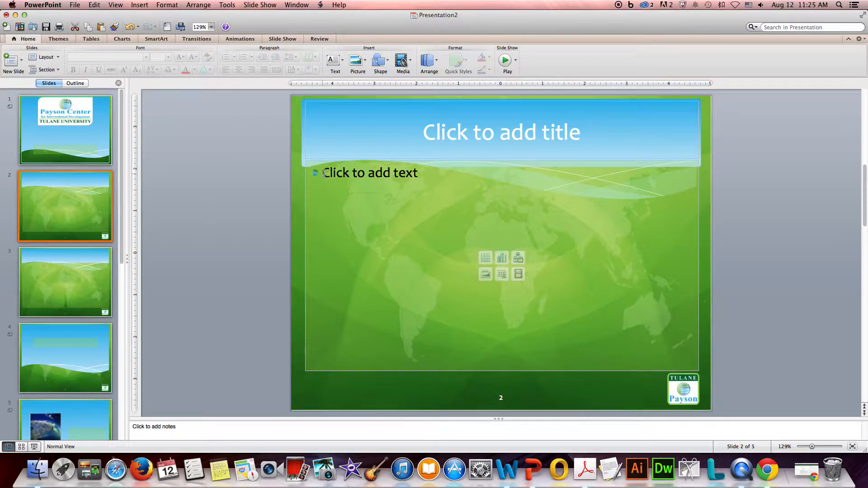
pyautogui.write('Aflkjdflkajds')
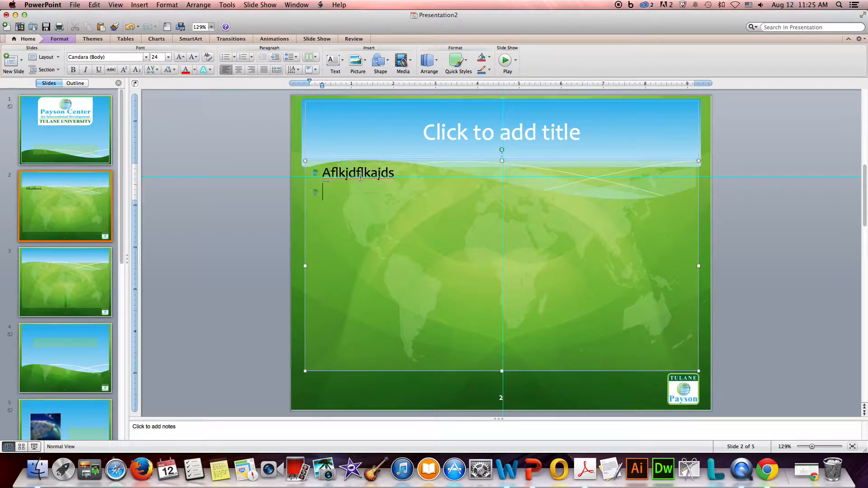
pyautogui.write('kajfkldsjflkdsjf')
pyautogui.write('Kdjfkldsajflkdasj')
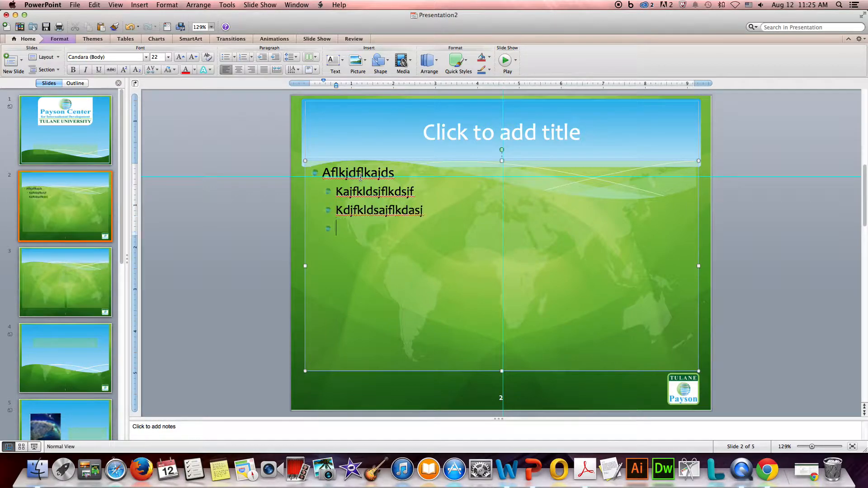
pyautogui.write('klajfdlksfj')
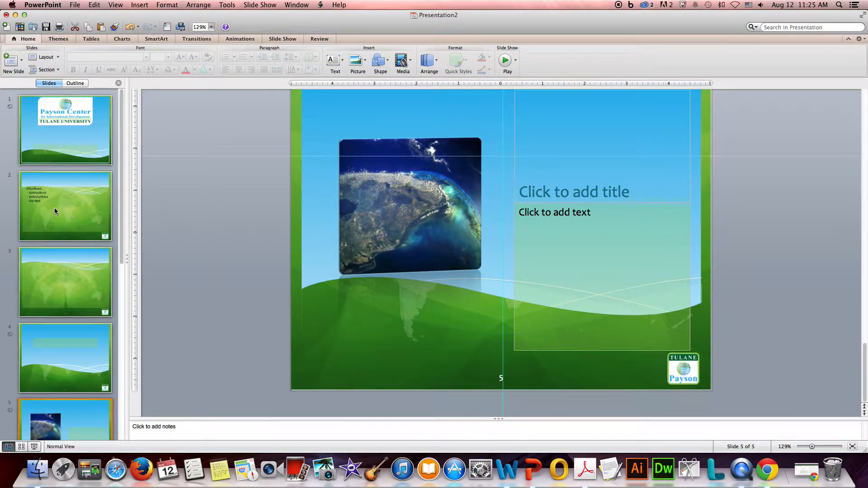
pyautogui.click(76, 188)
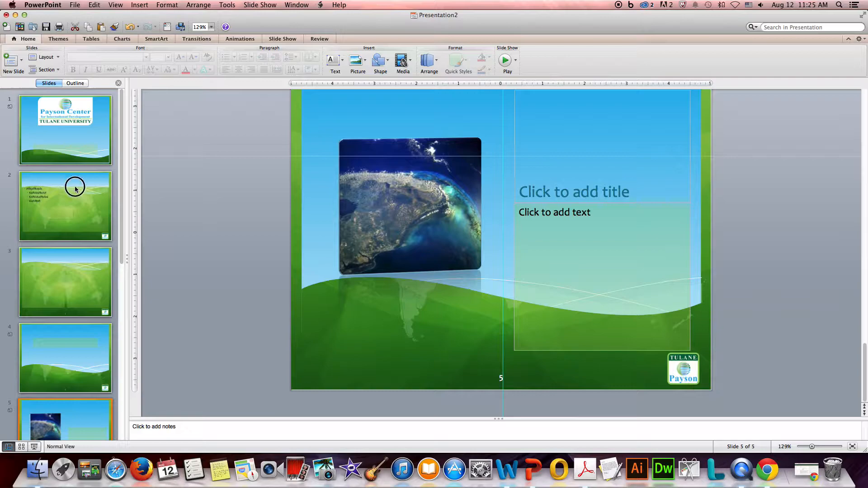
pyautogui.click(65, 206)
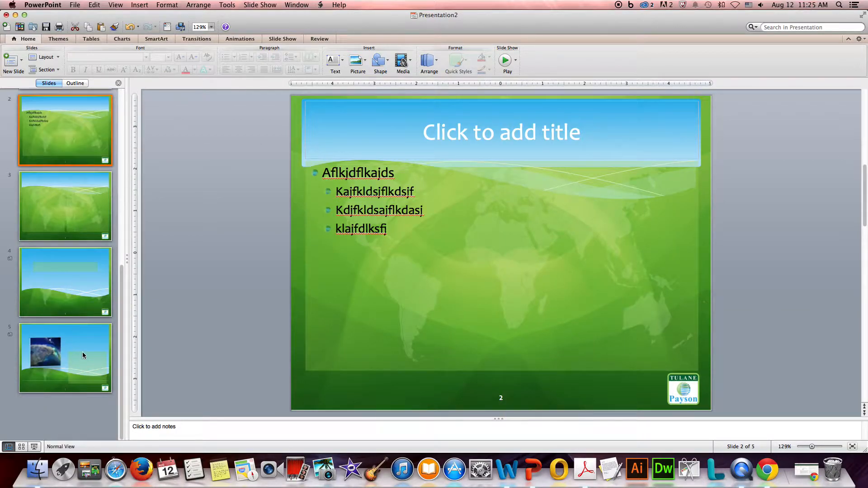
pyautogui.moveTo(83, 355)
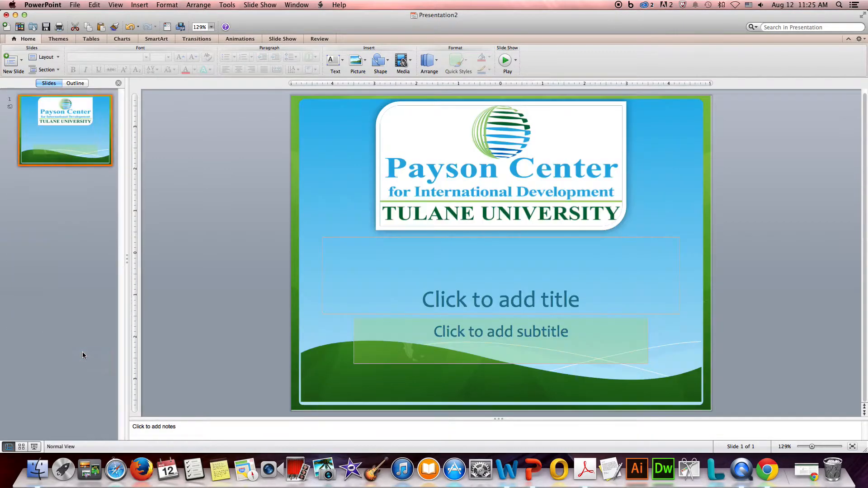
pyautogui.moveTo(83, 357)
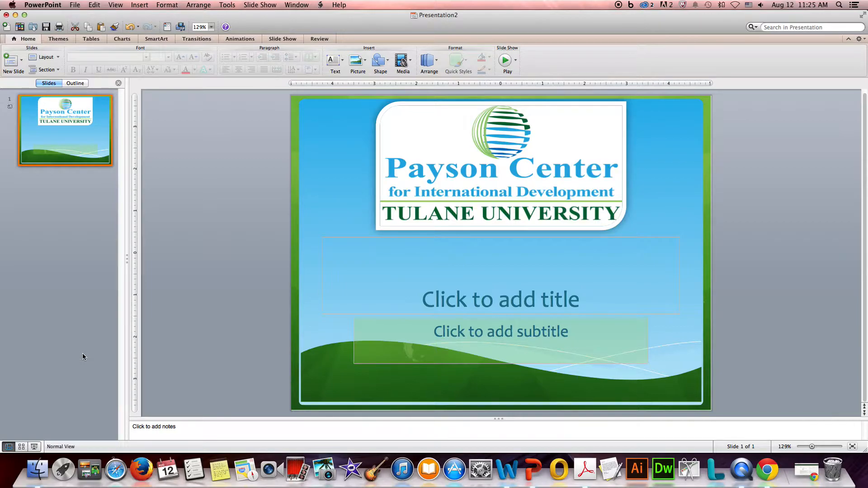
pyautogui.moveTo(79, 213)
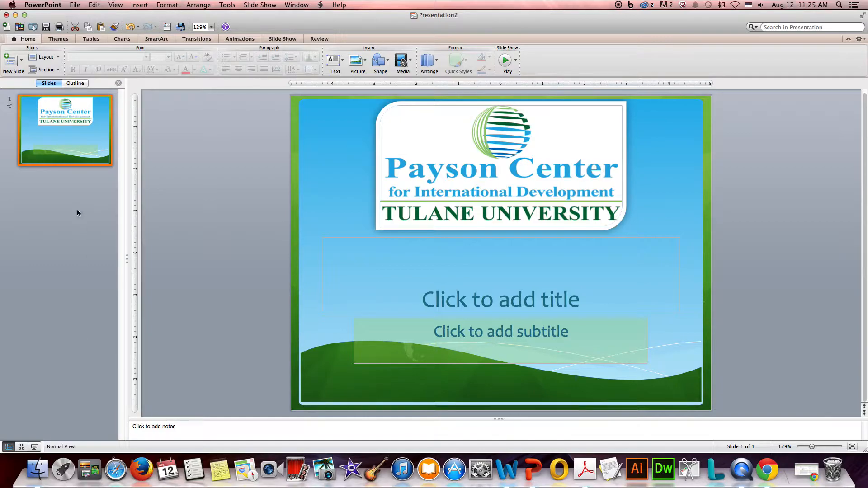
pyautogui.moveTo(100, 4)
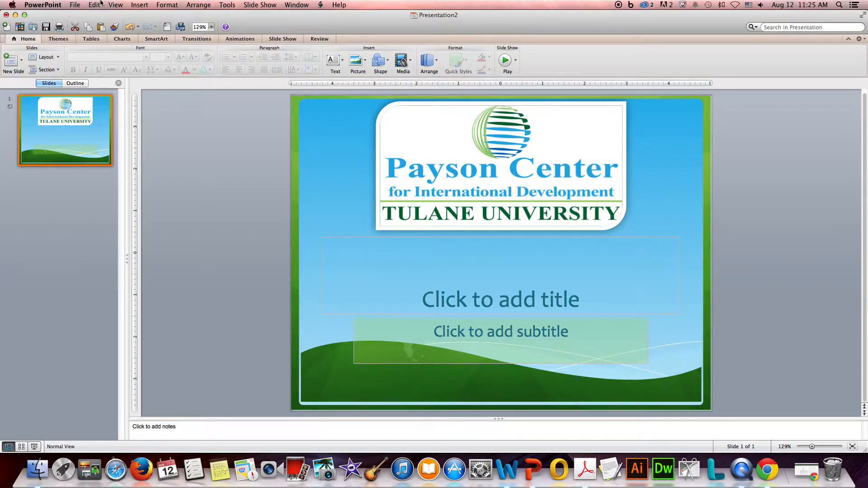
# - Choose Module 2.pptx as the source presentation for inserting slides
pyautogui.click(140, 5)
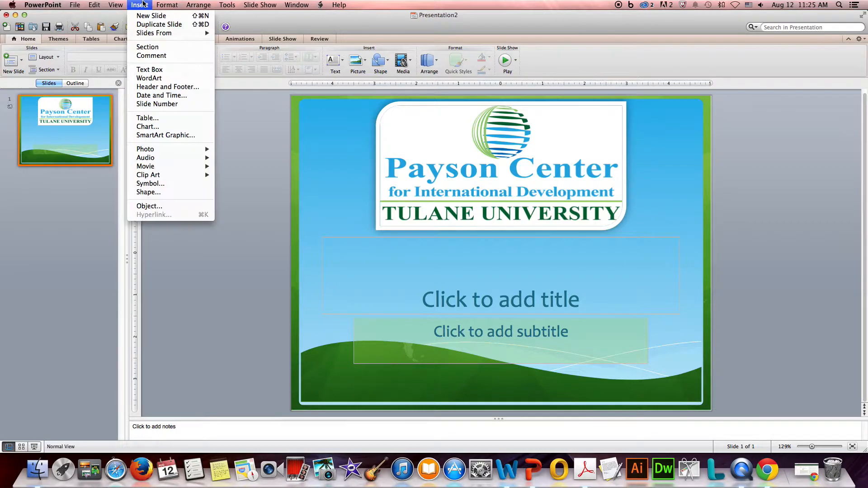
pyautogui.moveTo(153, 33)
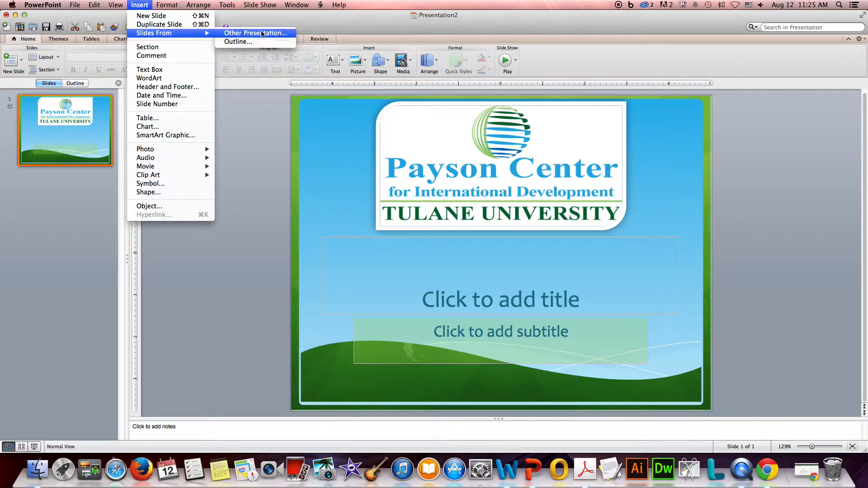
pyautogui.click(256, 32)
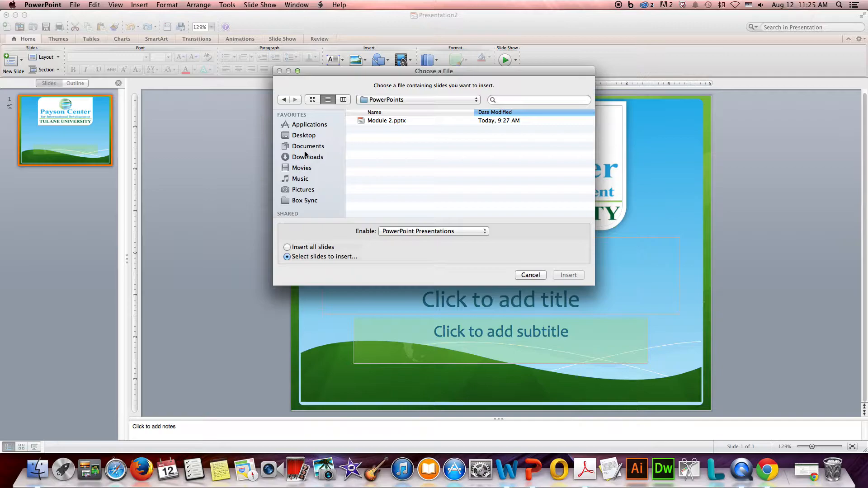
pyautogui.moveTo(313, 160)
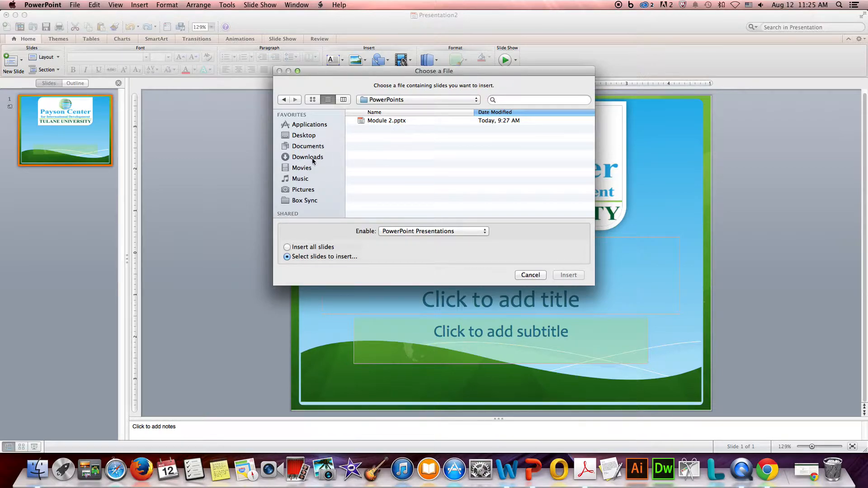
pyautogui.click(387, 120)
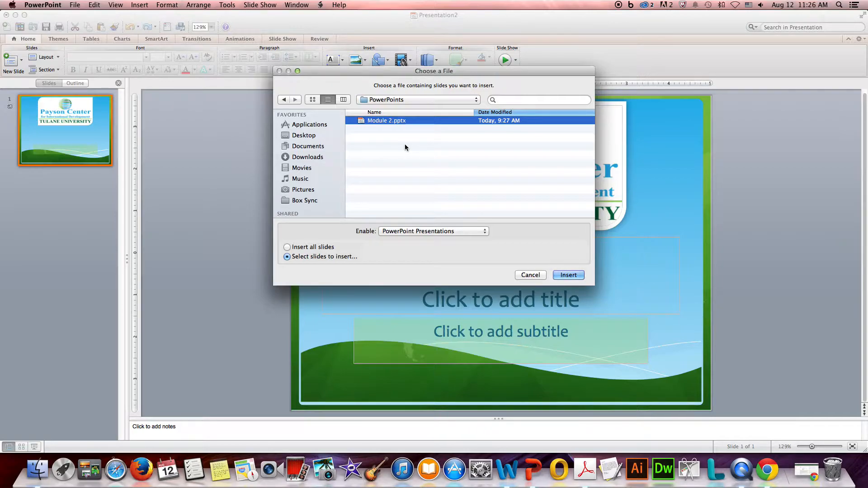
pyautogui.moveTo(414, 124)
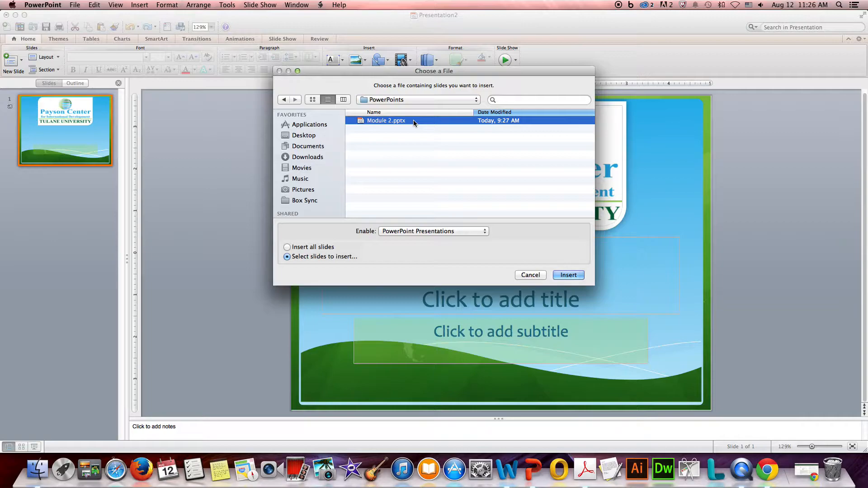
pyautogui.moveTo(567, 254)
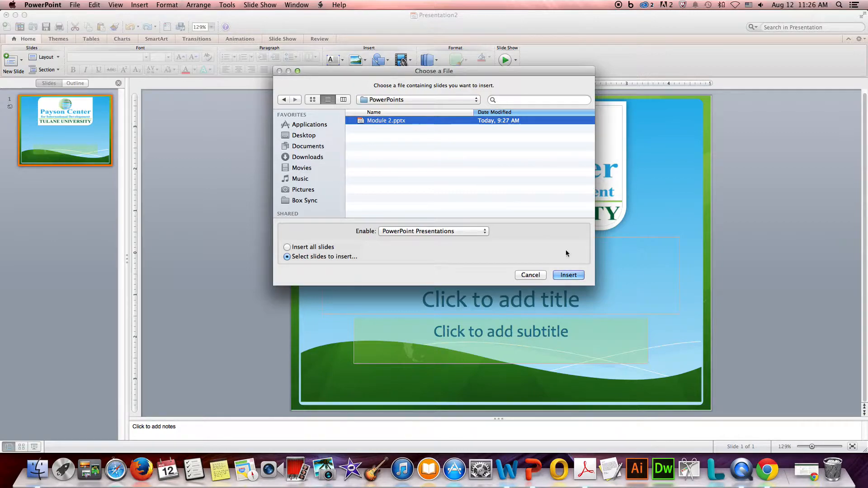
pyautogui.click(568, 275)
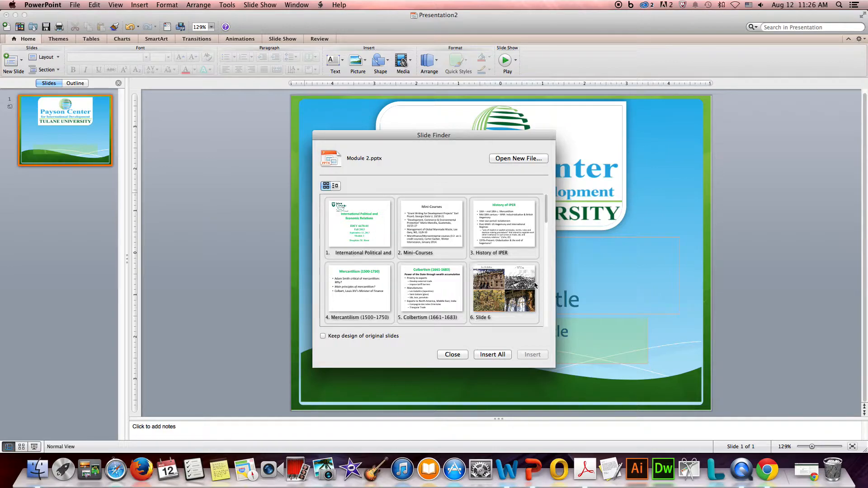
# - Insert all slides from Module 2.pptx, bringing the deck to 27 slides
pyautogui.scroll(-3)
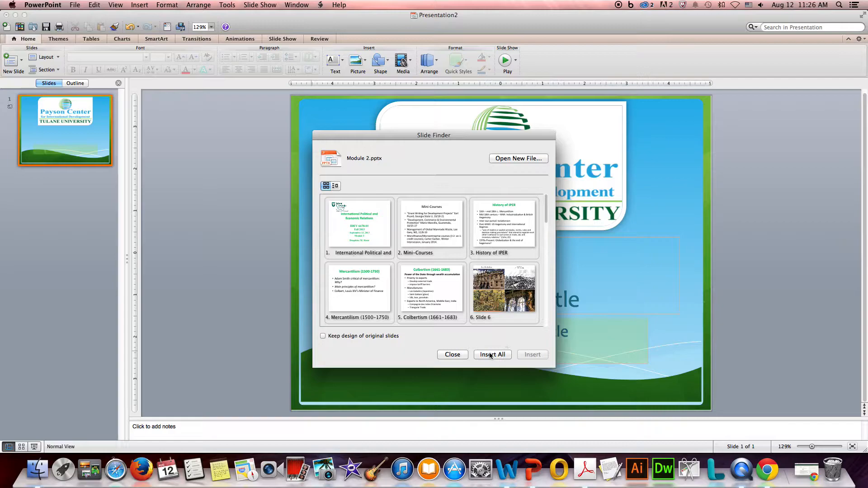
pyautogui.click(492, 355)
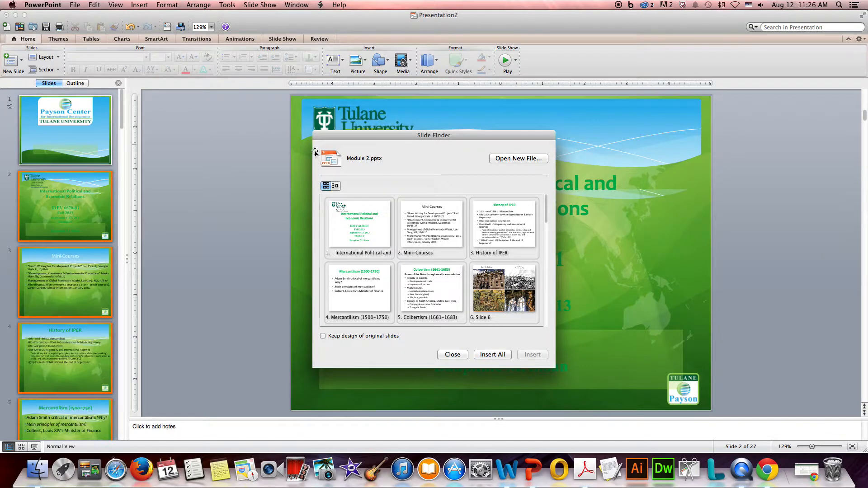
pyautogui.click(452, 355)
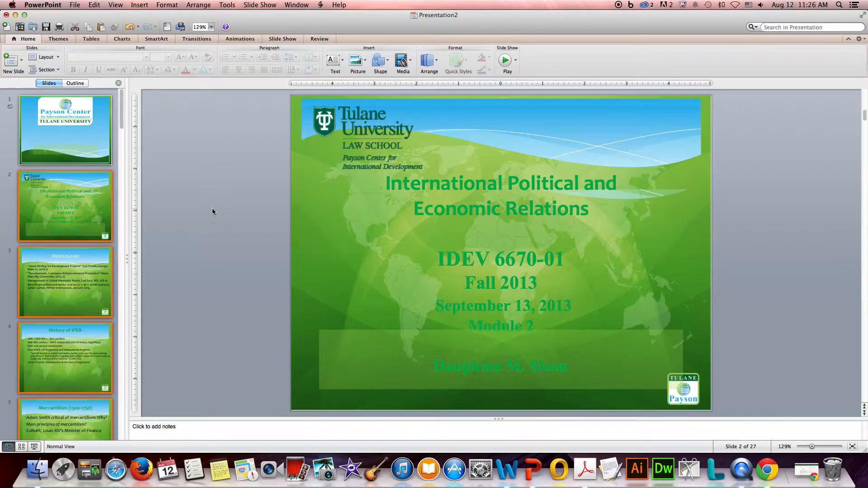
pyautogui.moveTo(355, 237)
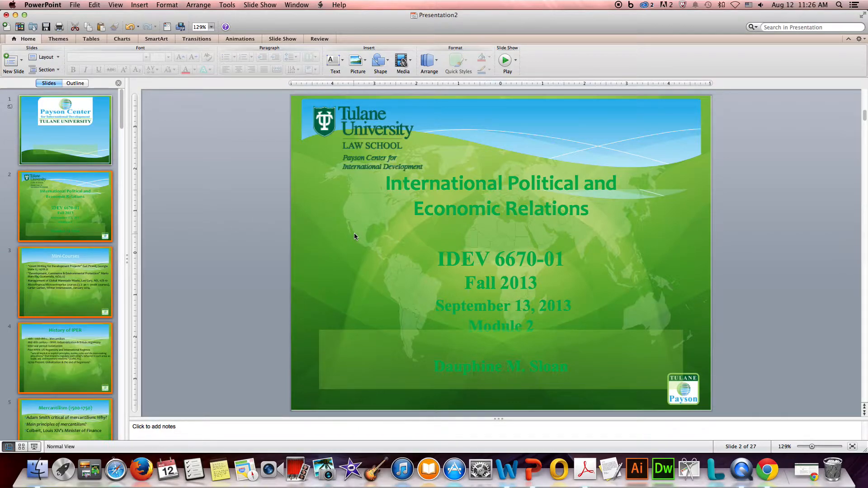
pyautogui.moveTo(346, 237)
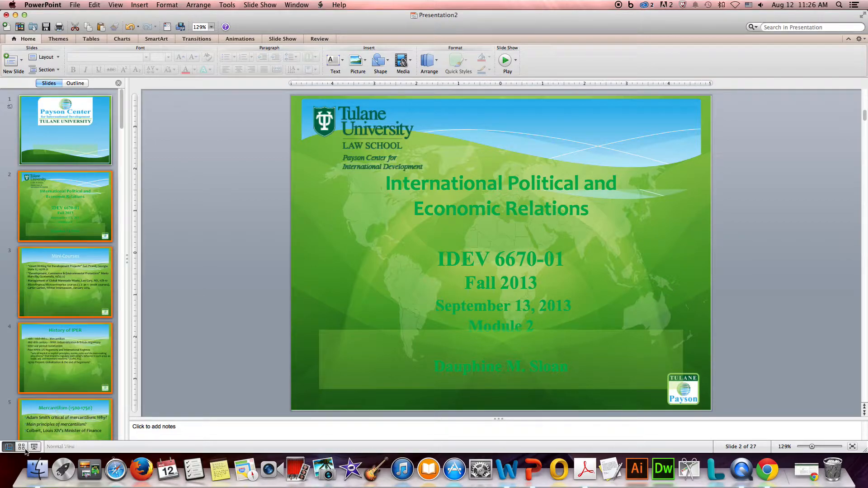
# - In Slide Sorter with larger thumbnails, select the History of IPER slide and bring up its layout choices
pyautogui.click(22, 447)
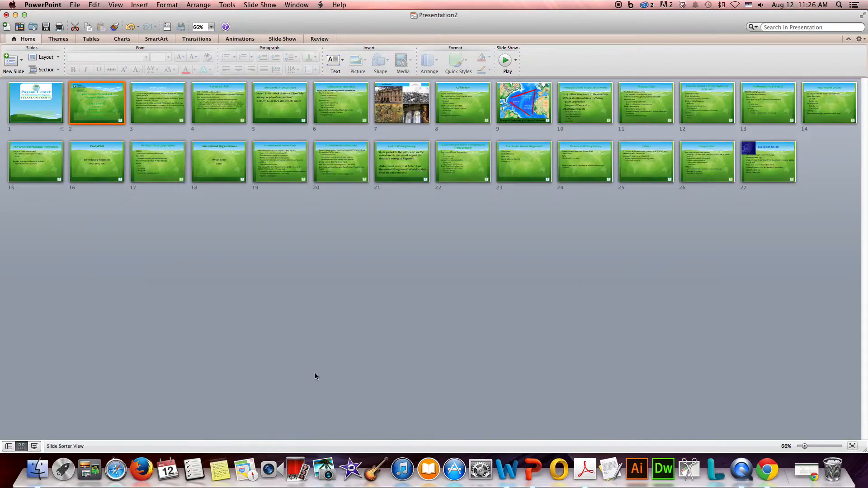
pyautogui.moveTo(805, 446); pyautogui.dragTo(822, 445)
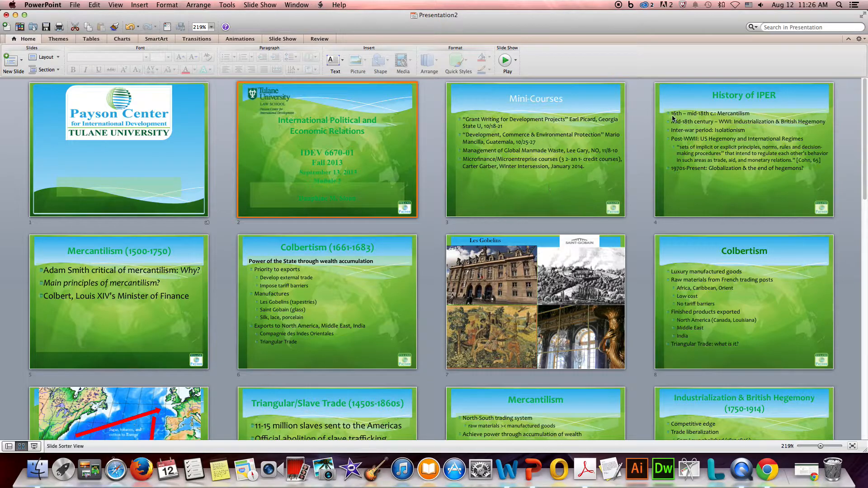
pyautogui.moveTo(527, 93)
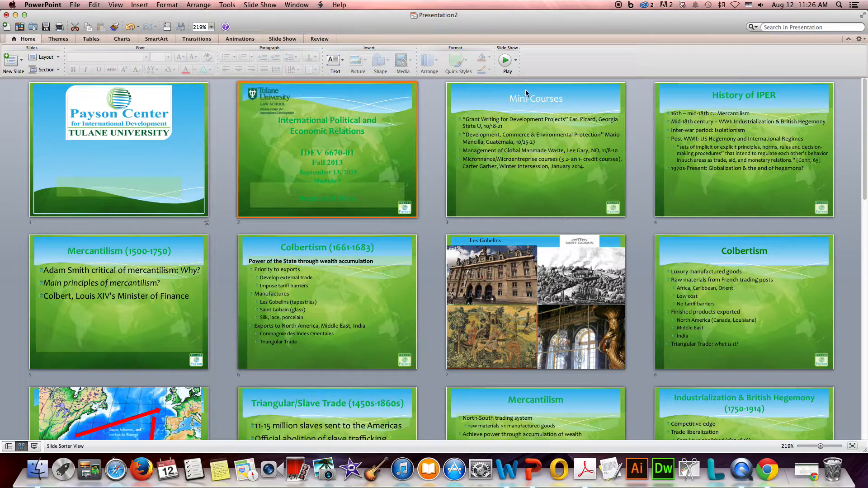
pyautogui.click(535, 149)
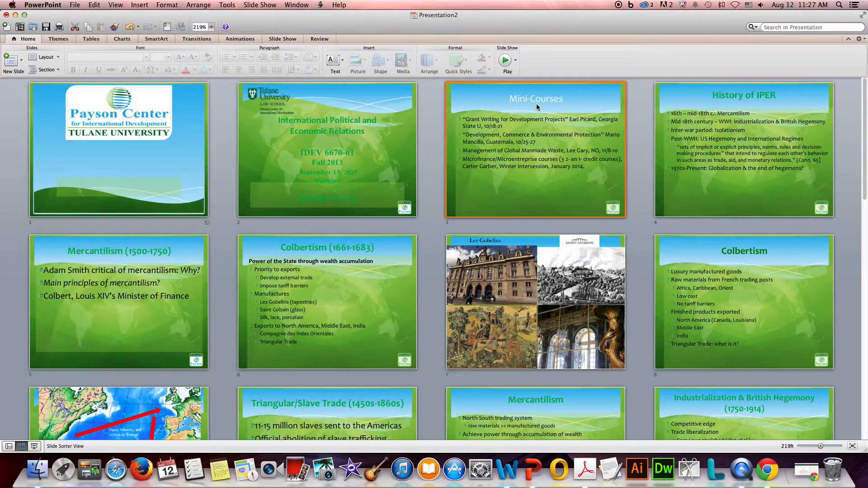
pyautogui.moveTo(550, 109)
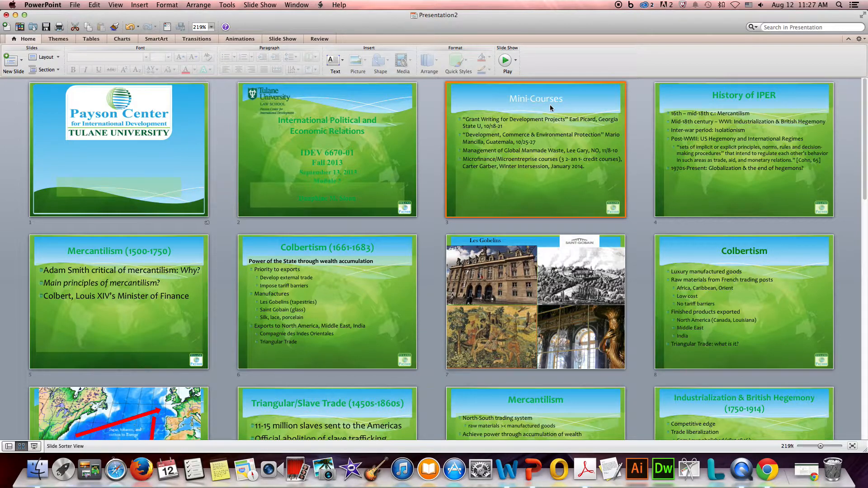
pyautogui.moveTo(683, 101)
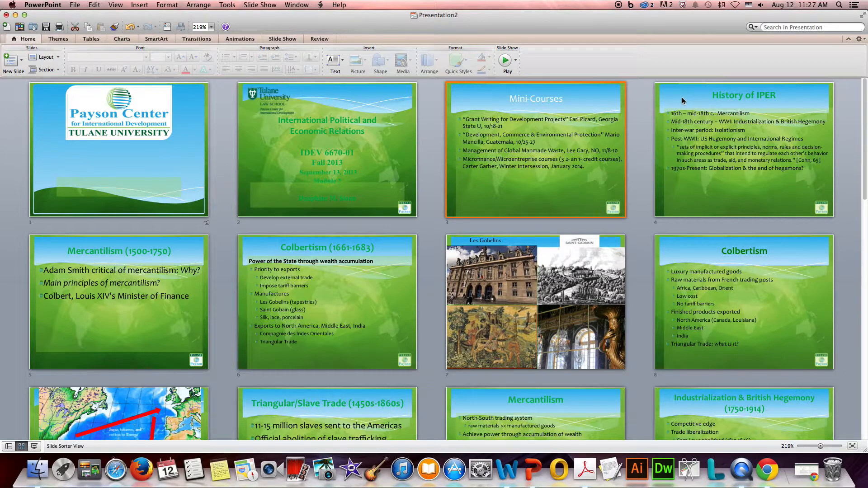
pyautogui.click(744, 154)
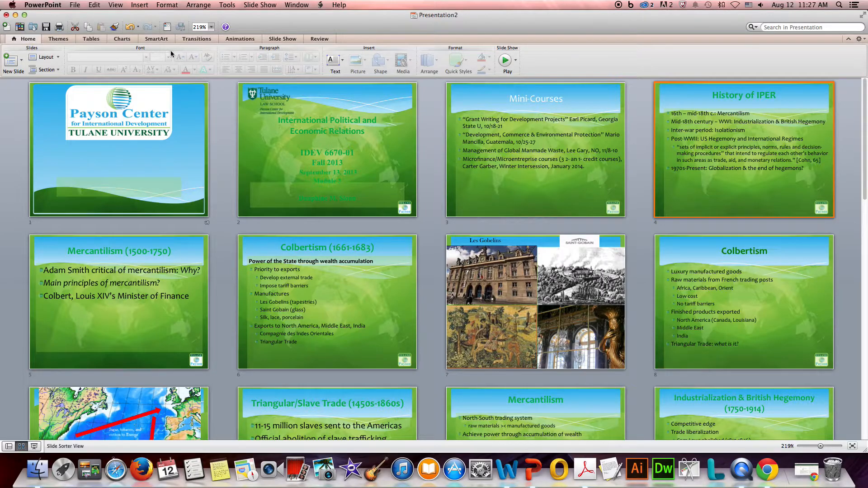
pyautogui.click(44, 56)
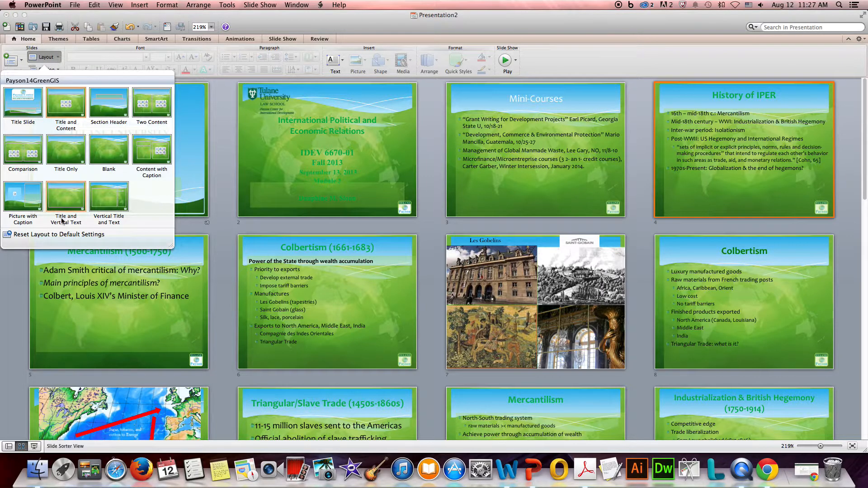
pyautogui.moveTo(52, 234)
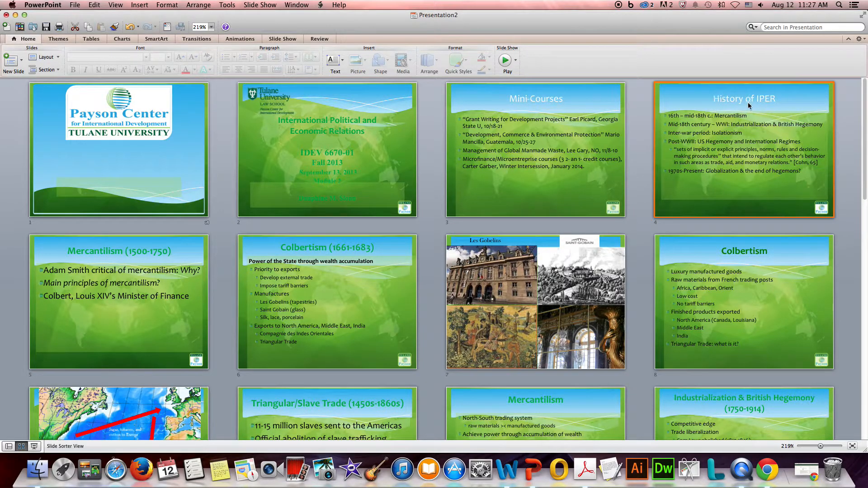
pyautogui.moveTo(774, 109)
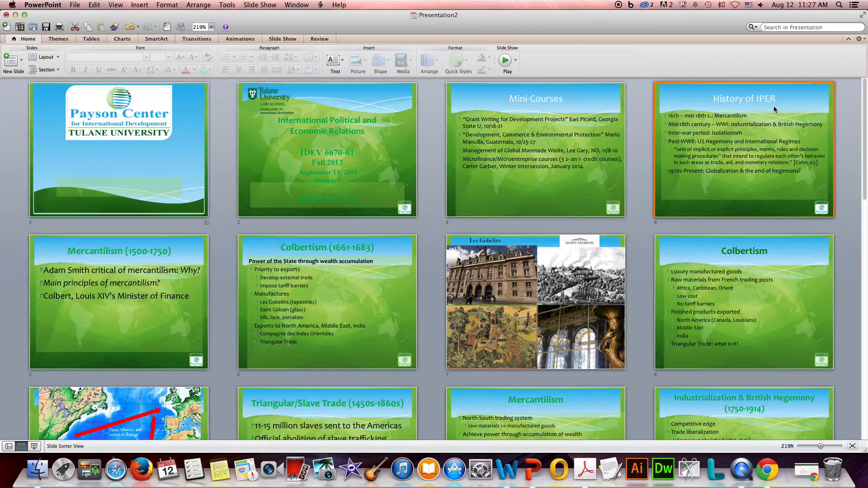
pyautogui.moveTo(687, 190)
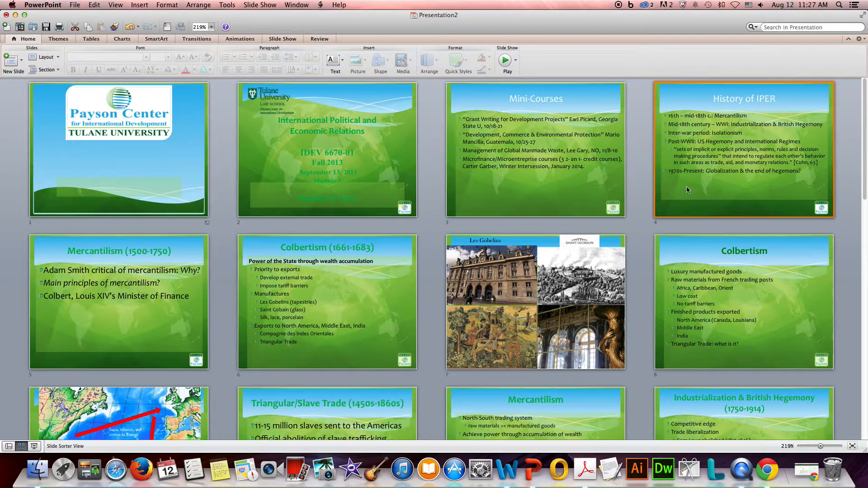
pyautogui.moveTo(681, 172)
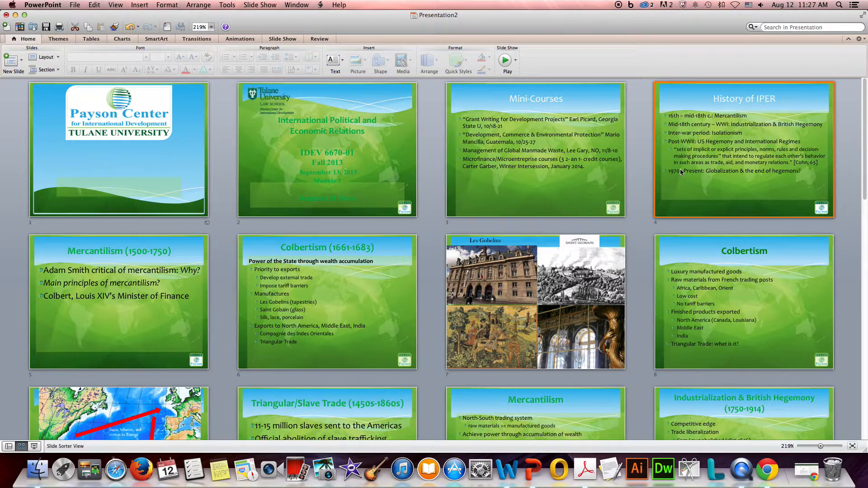
pyautogui.moveTo(714, 179)
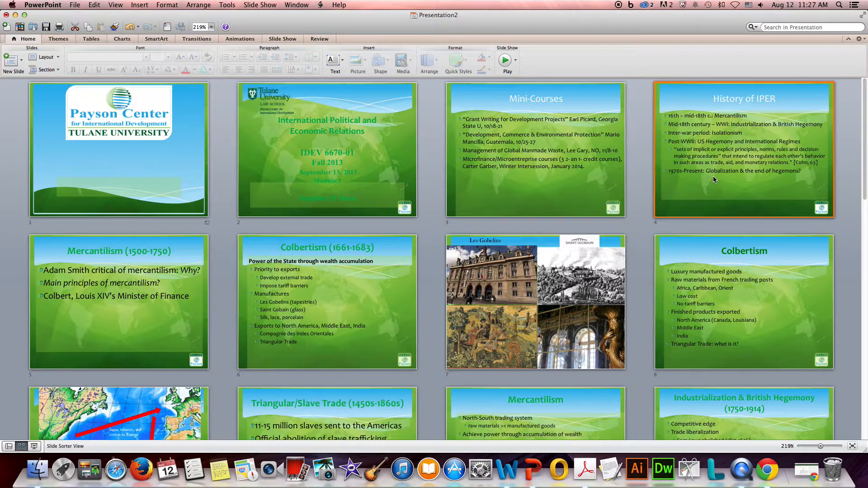
pyautogui.moveTo(793, 163)
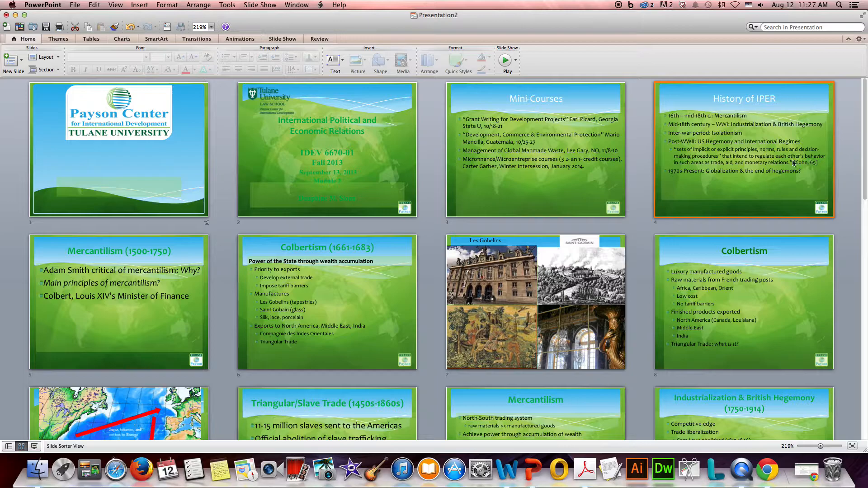
pyautogui.moveTo(847, 194)
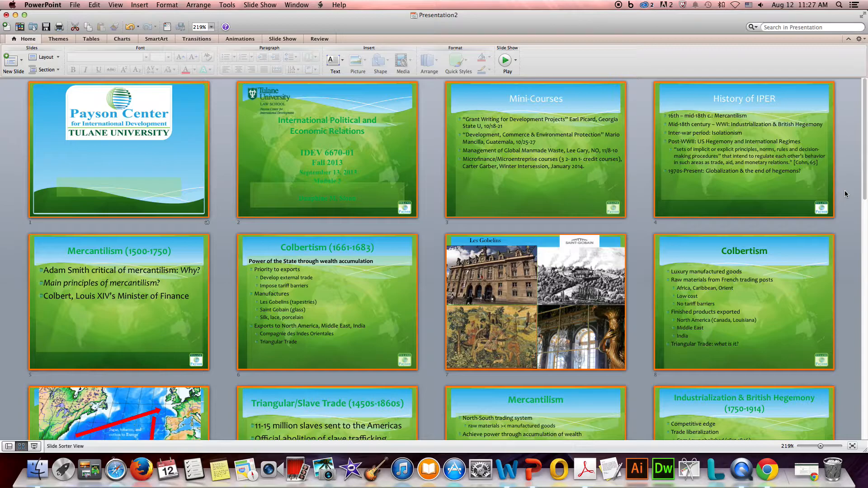
# - Reset the slides to the Payson14GreenGIS template's default layouts
pyautogui.scroll(-3)
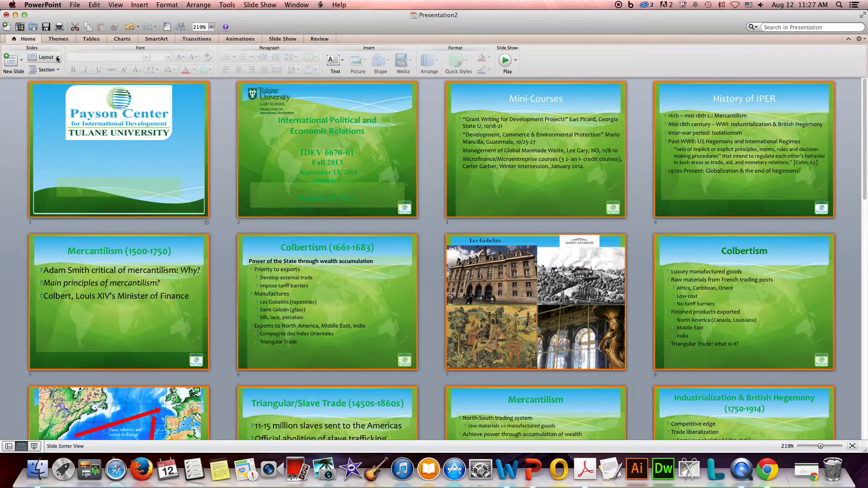
pyautogui.click(43, 57)
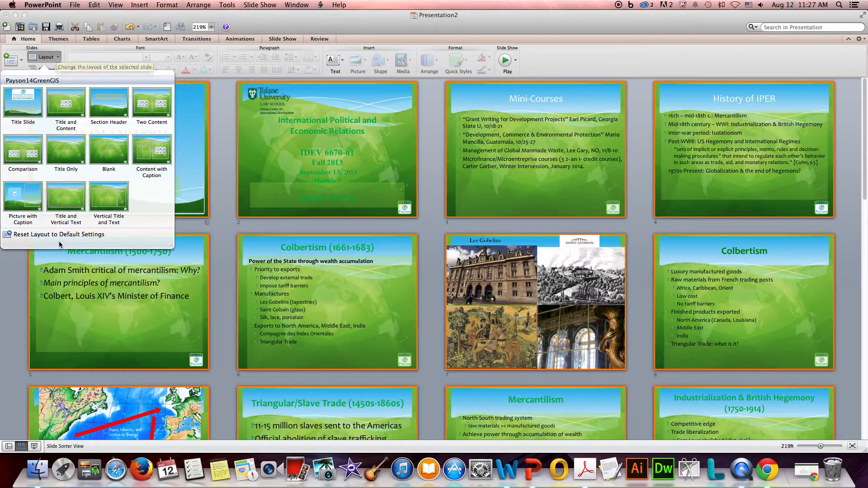
pyautogui.moveTo(61, 234)
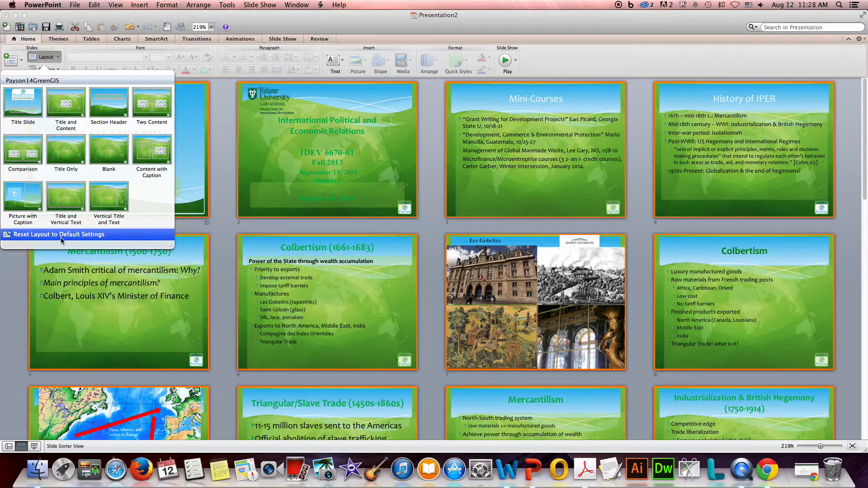
pyautogui.click(59, 234)
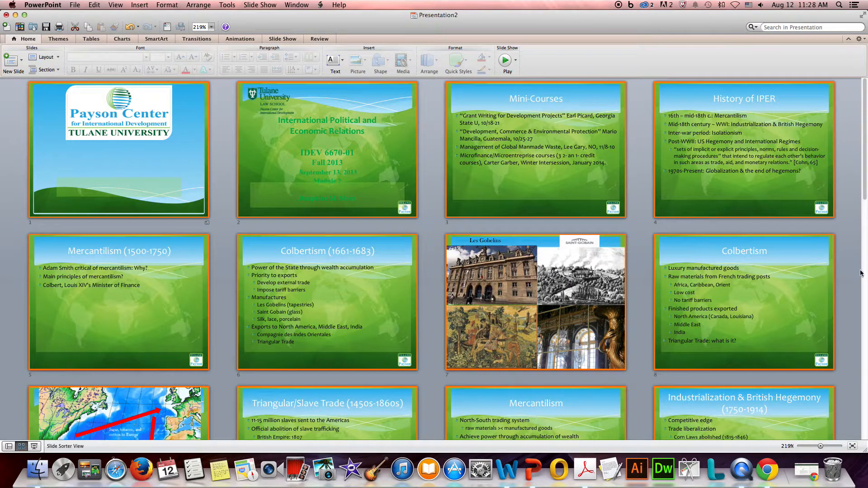
pyautogui.scroll(-3)
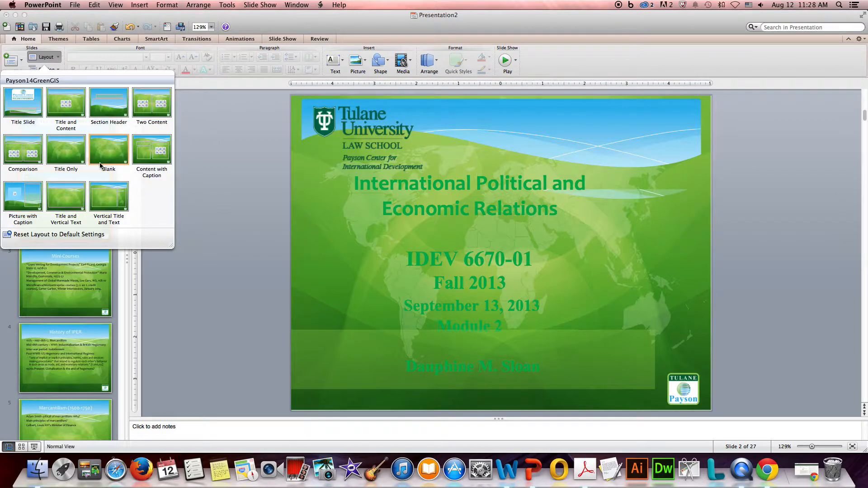
pyautogui.moveTo(113, 156)
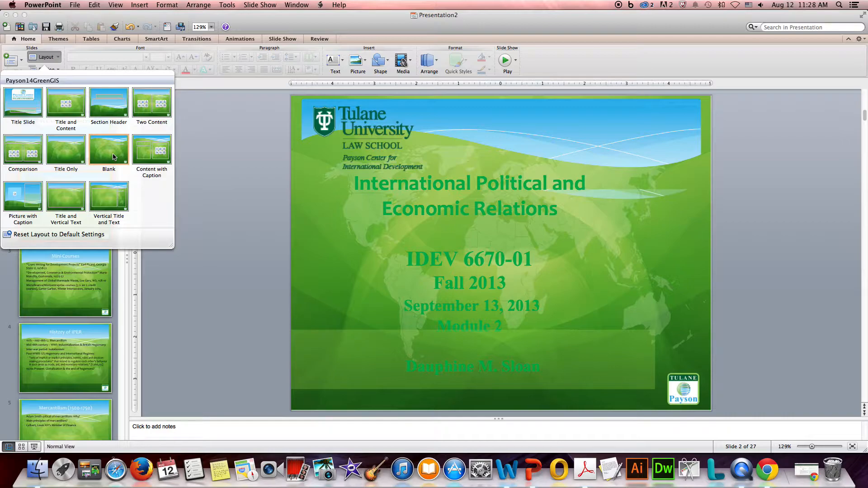
pyautogui.moveTo(217, 159)
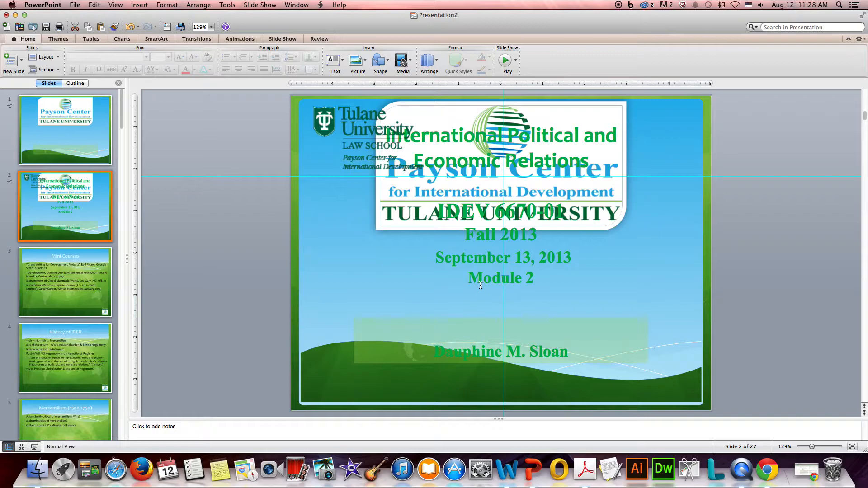
pyautogui.moveTo(363, 123)
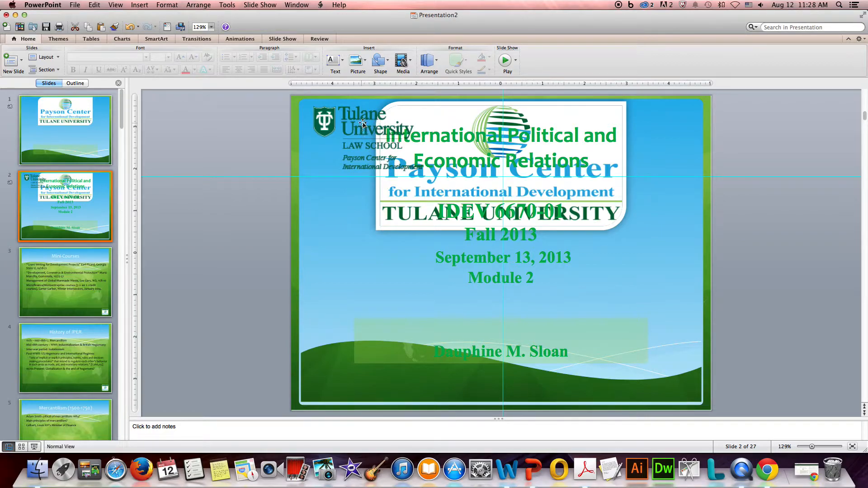
# - Drag the Tulane Law School logo off slide 2
pyautogui.moveTo(362, 123); pyautogui.dragTo(295, 154)
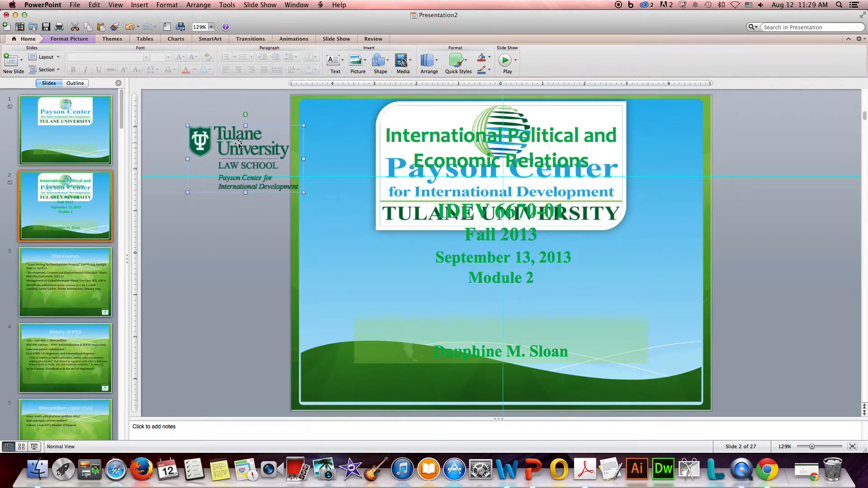
pyautogui.moveTo(418, 118)
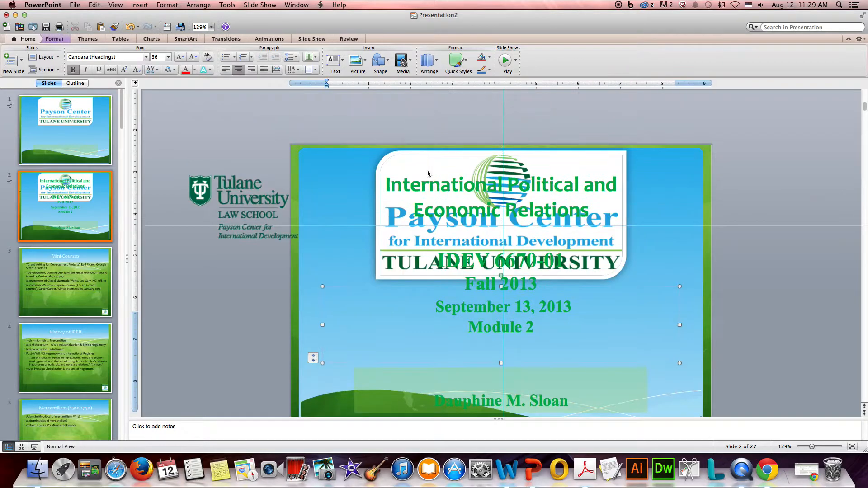
pyautogui.moveTo(618, 170)
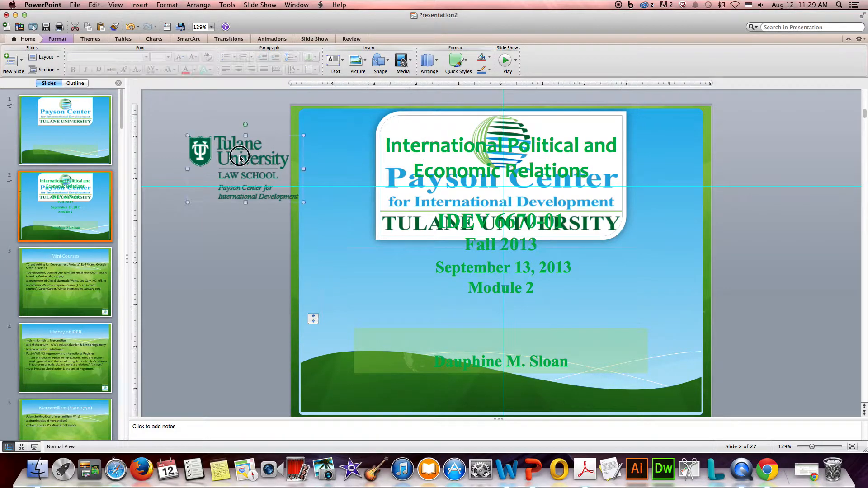
# - Remove the law school logo, paste the course title into the title box and add 'Module 2' as subtitle
pyautogui.click(240, 157)
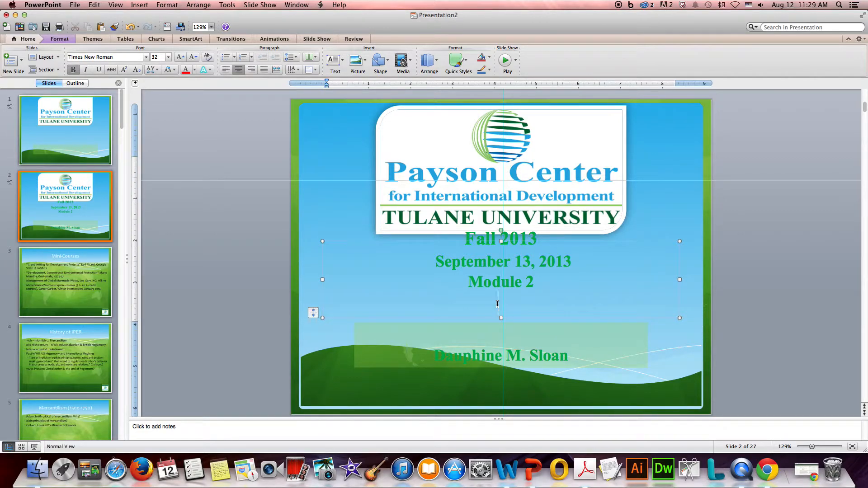
pyautogui.rightClick(497, 304)
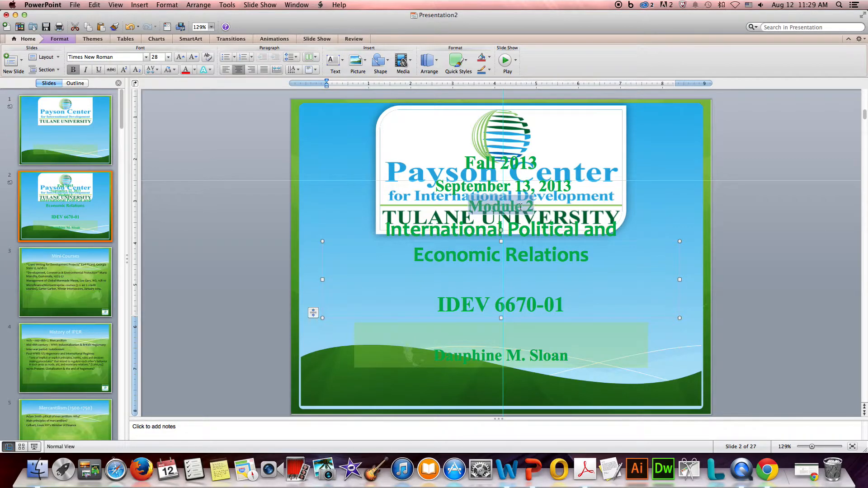
pyautogui.moveTo(101, 137)
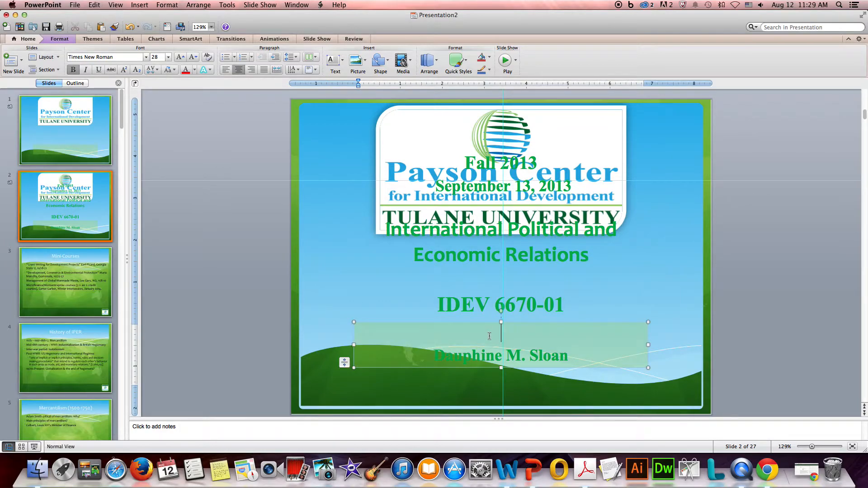
pyautogui.write('Module 2')
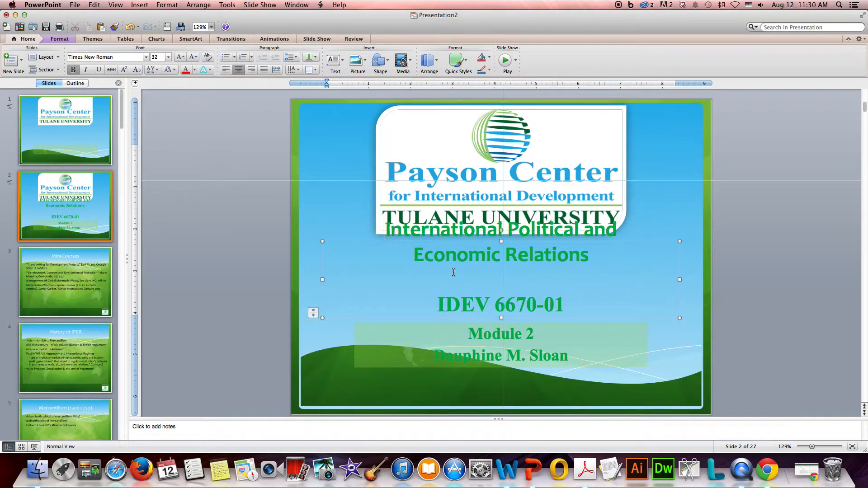
pyautogui.moveTo(418, 291)
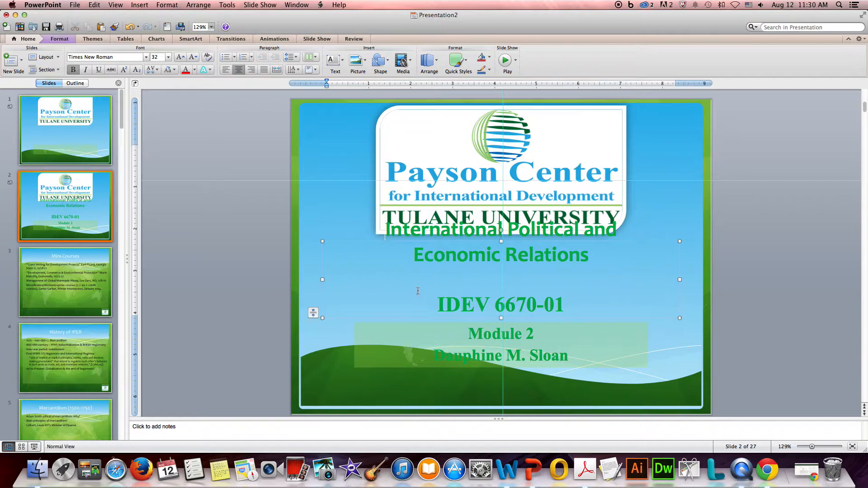
pyautogui.click(65, 130)
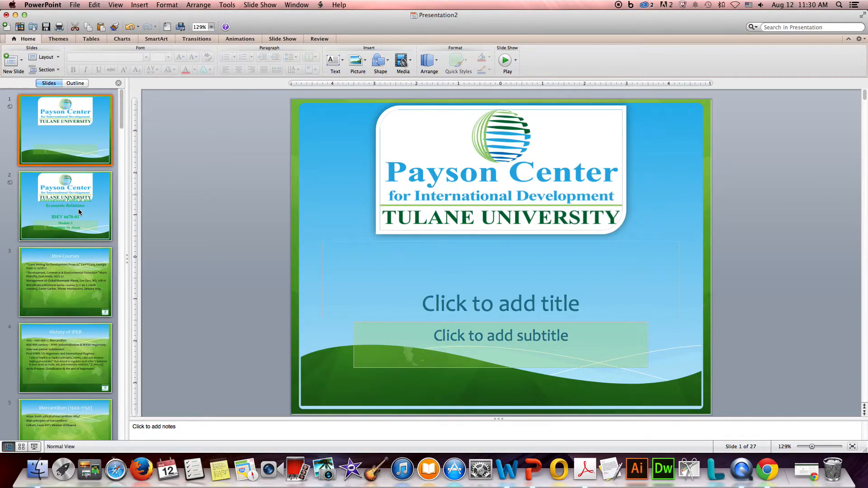
# - Reset slide 2's text to template formatting and close up the blank lines above IDEV 6670-01
pyautogui.click(66, 211)
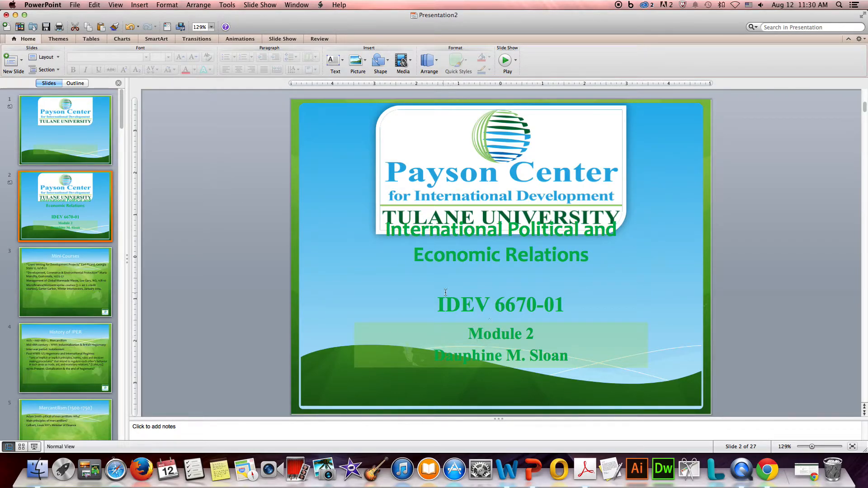
pyautogui.click(43, 57)
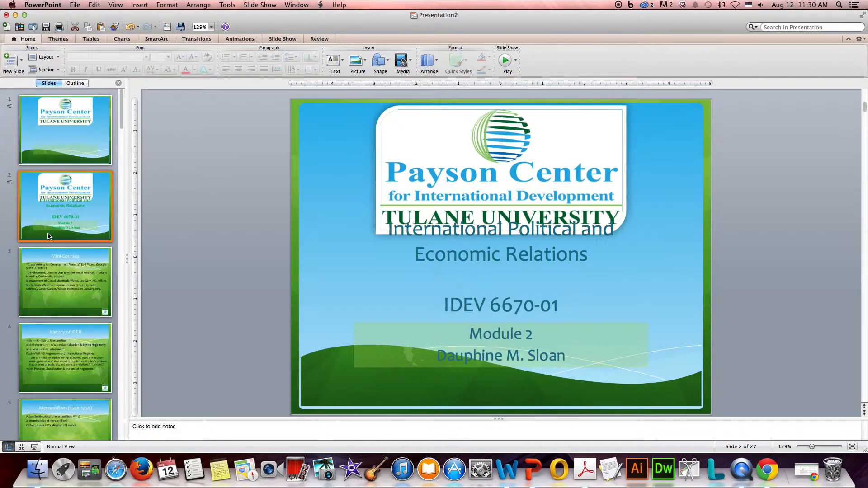
pyautogui.moveTo(590, 261)
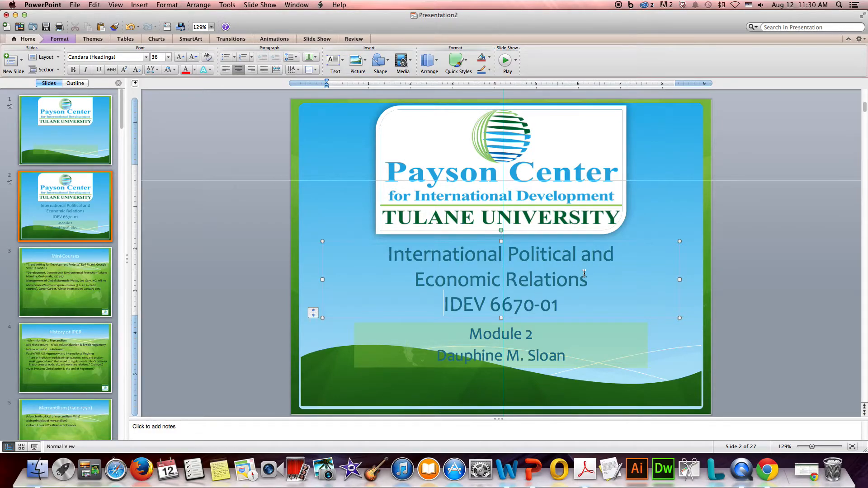
pyautogui.click(445, 303)
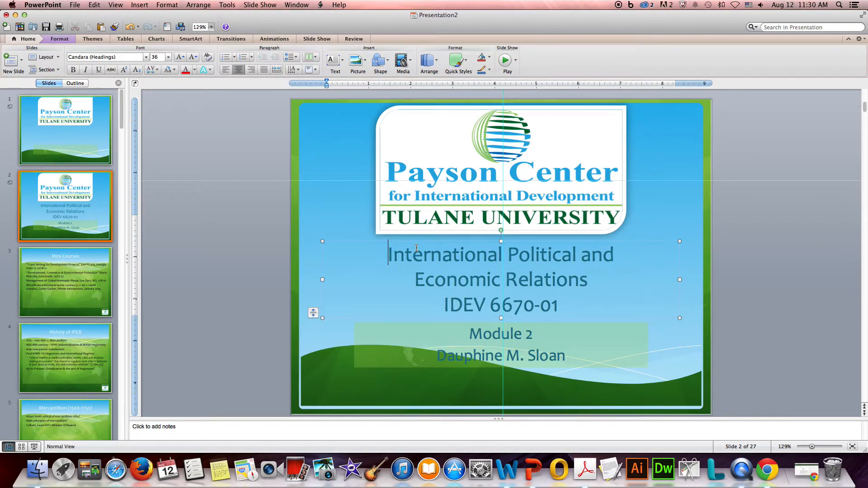
pyautogui.click(764, 339)
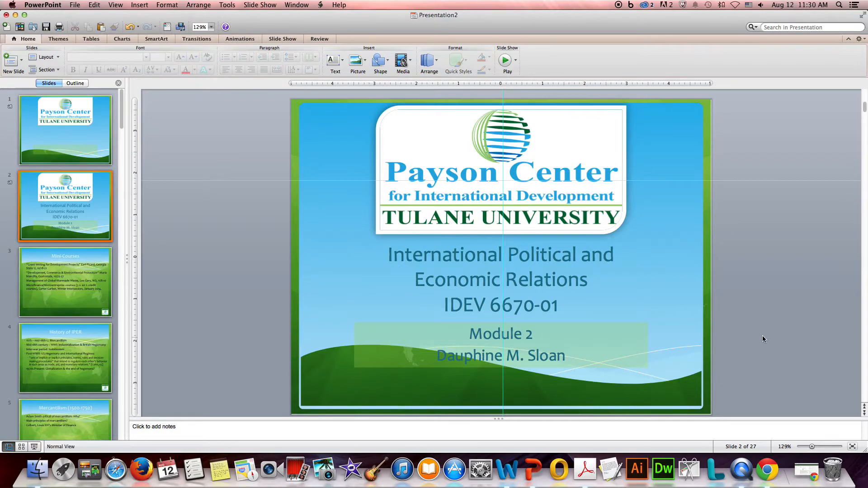
pyautogui.moveTo(366, 394)
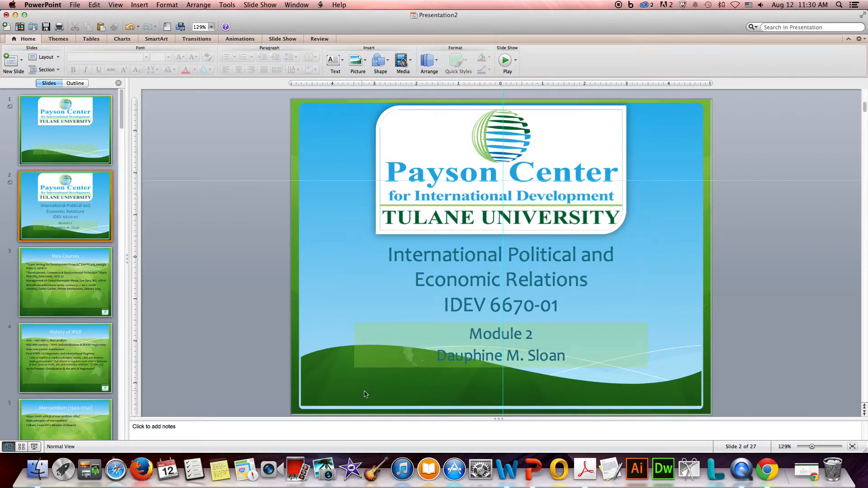
pyautogui.moveTo(391, 399)
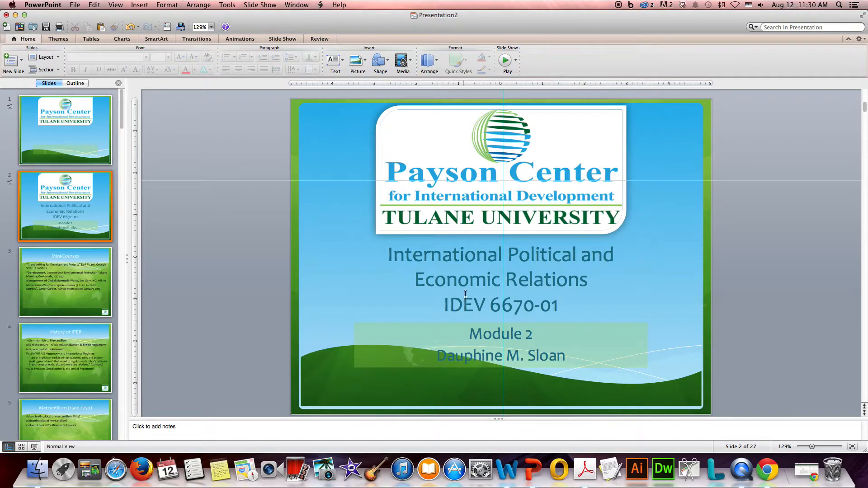
pyautogui.moveTo(527, 306)
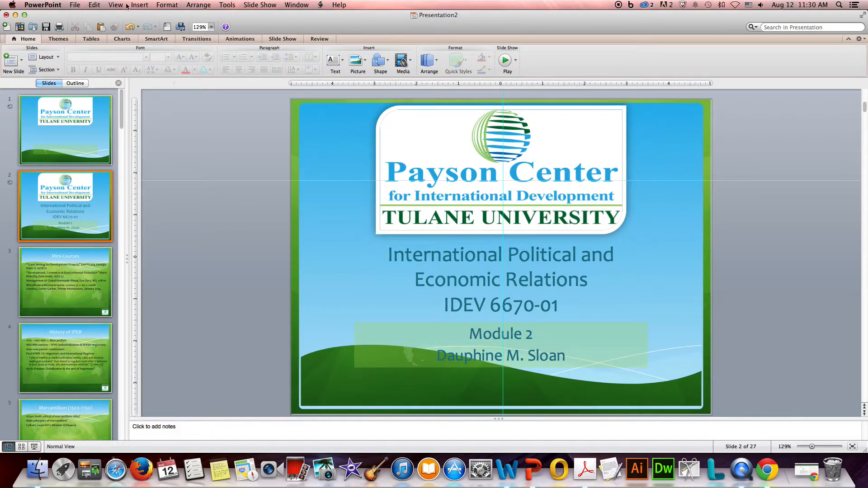
pyautogui.click(65, 282)
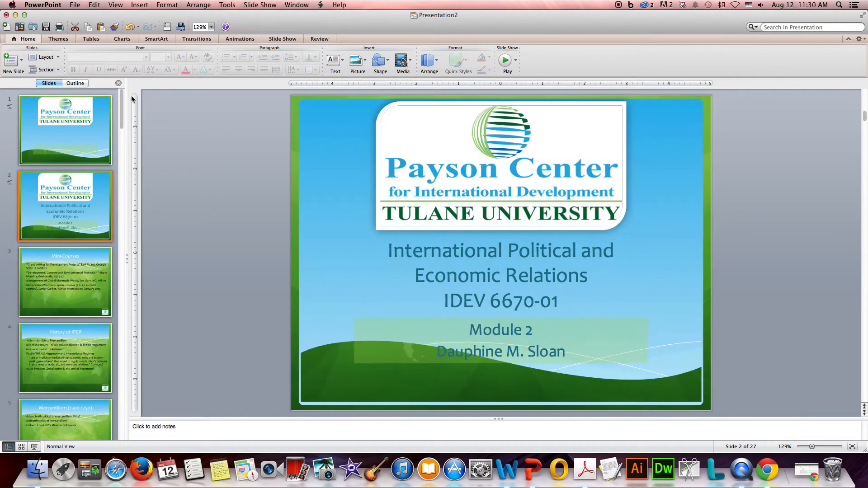
pyautogui.click(116, 4)
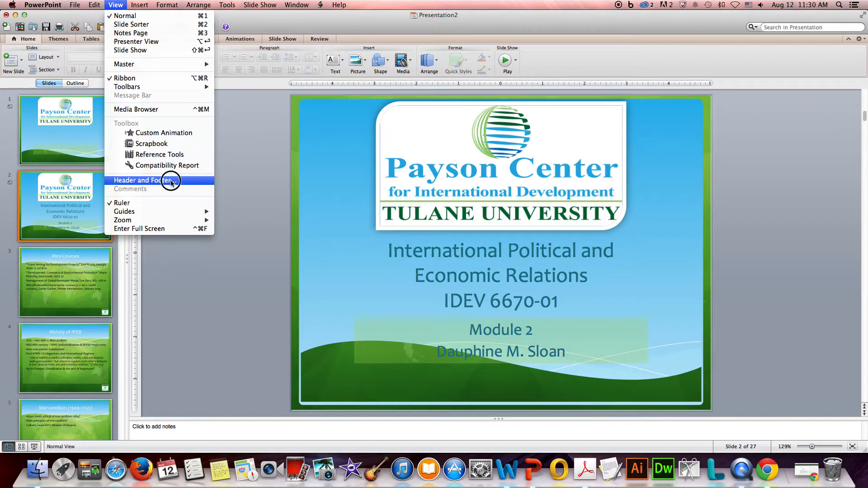
# - Enable slide numbers and a fixed date of September 14, 2014 in Header and Footer
pyautogui.click(144, 180)
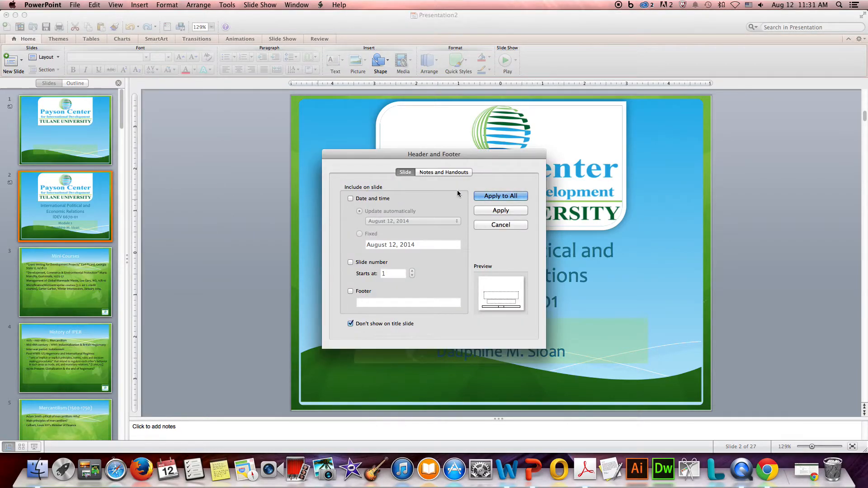
pyautogui.click(351, 262)
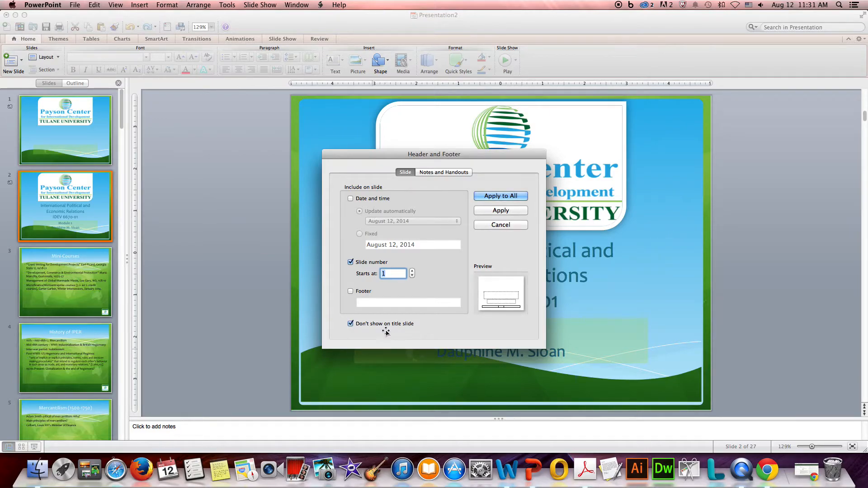
pyautogui.moveTo(434, 332)
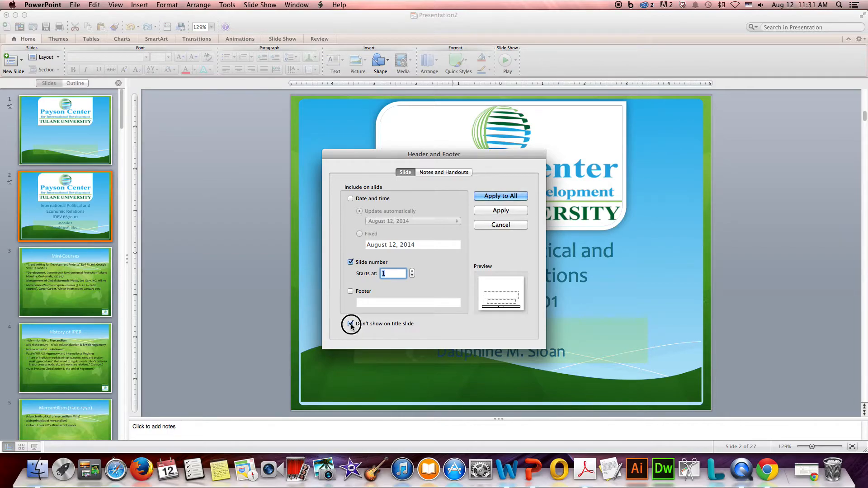
pyautogui.click(351, 198)
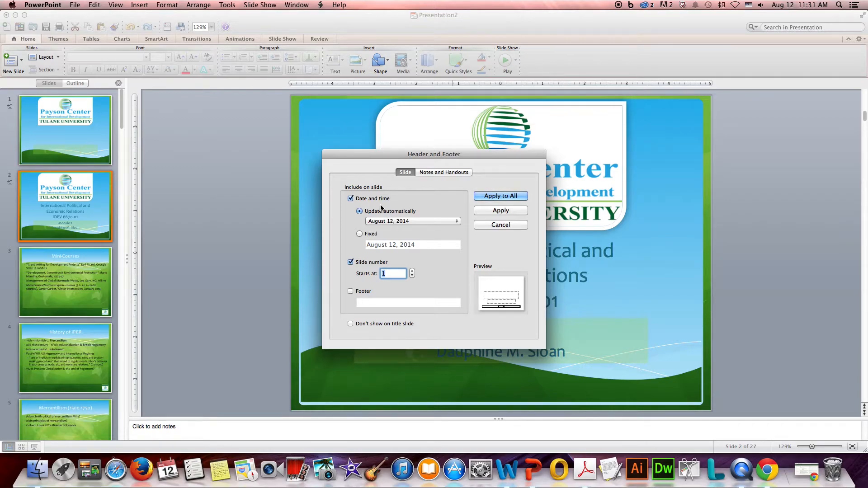
pyautogui.click(359, 233)
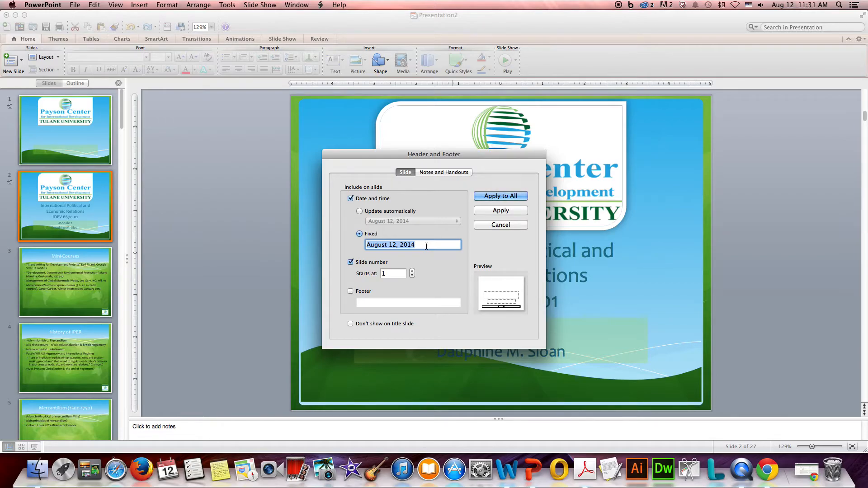
pyautogui.write('September 14,')
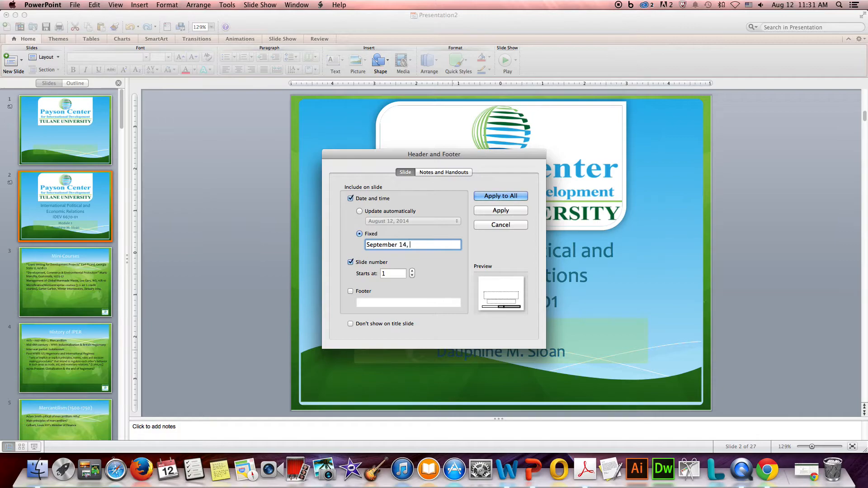
pyautogui.write('2014')
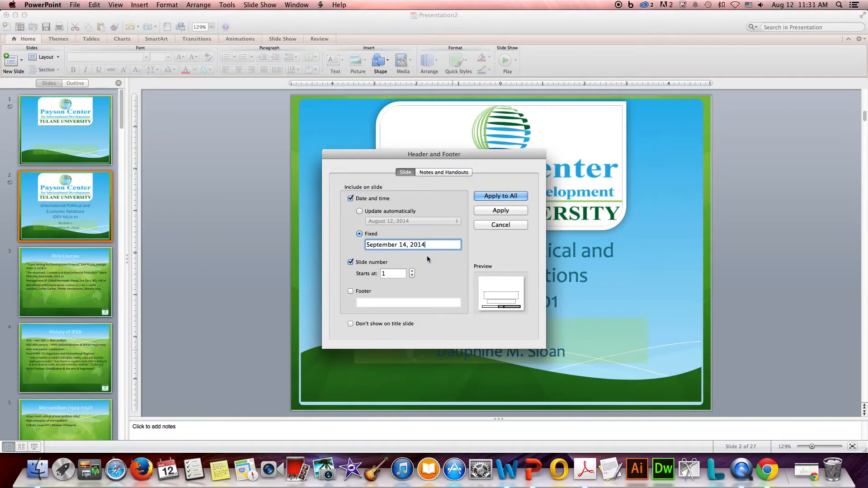
# - Add the footer text IDEV-6670-01 Fall 2014
pyautogui.click(351, 291)
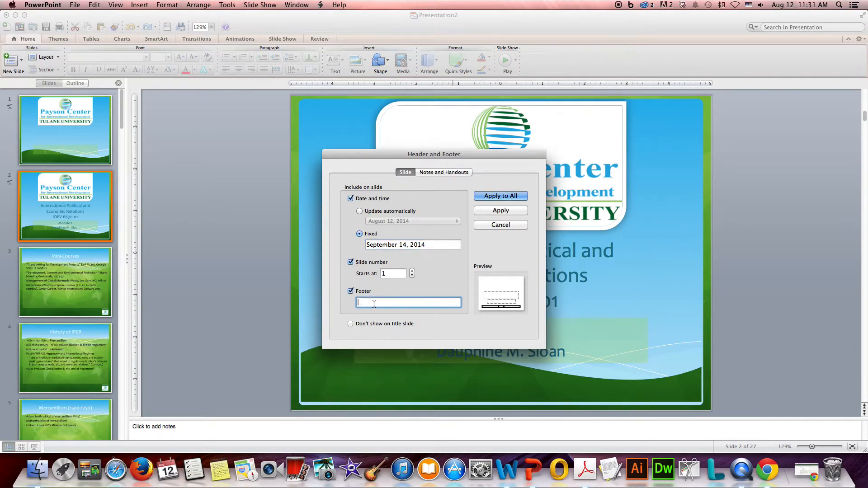
pyautogui.write('IDEV')
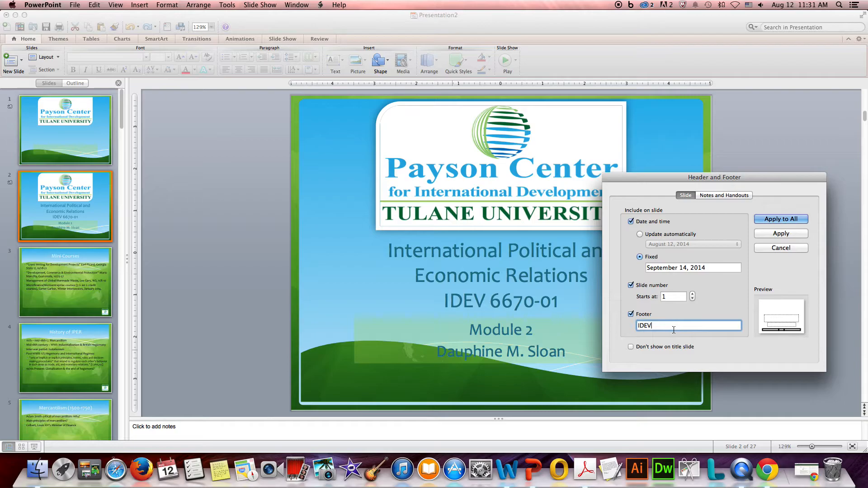
pyautogui.write('-6670-01')
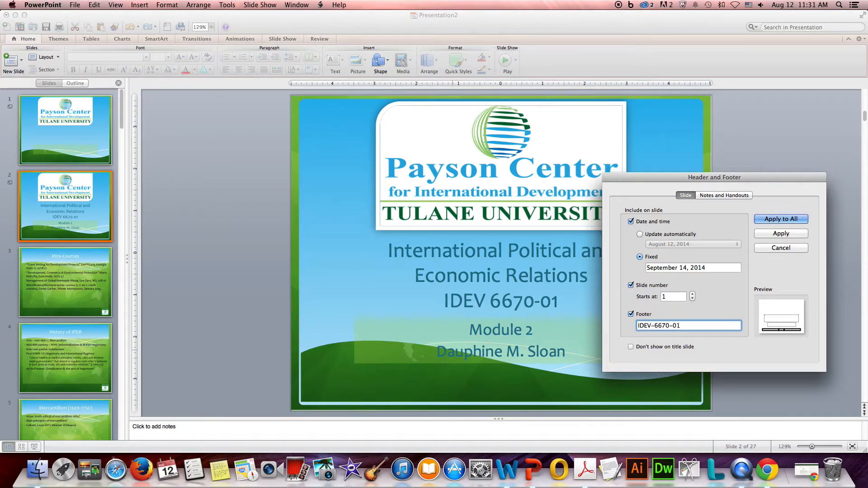
pyautogui.write('Fall')
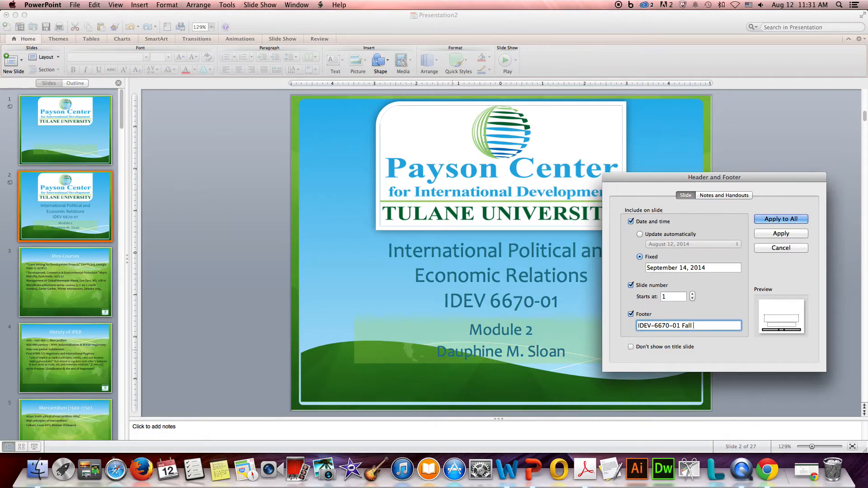
pyautogui.write('2014')
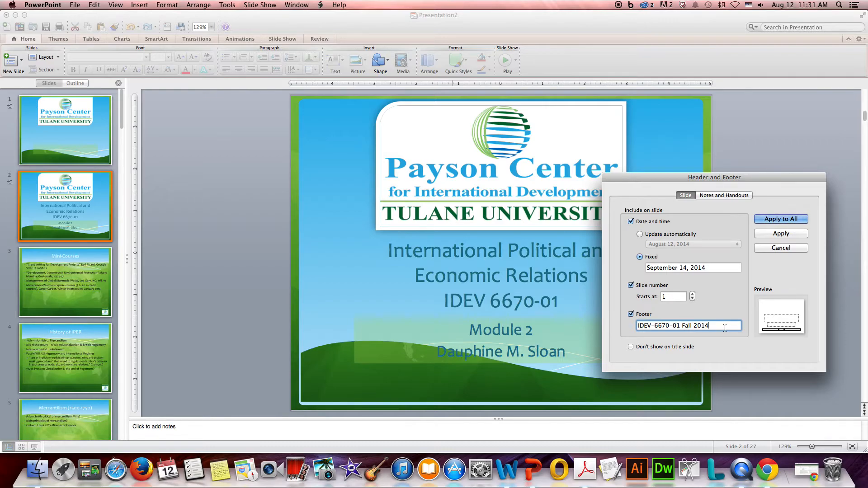
pyautogui.moveTo(740, 288)
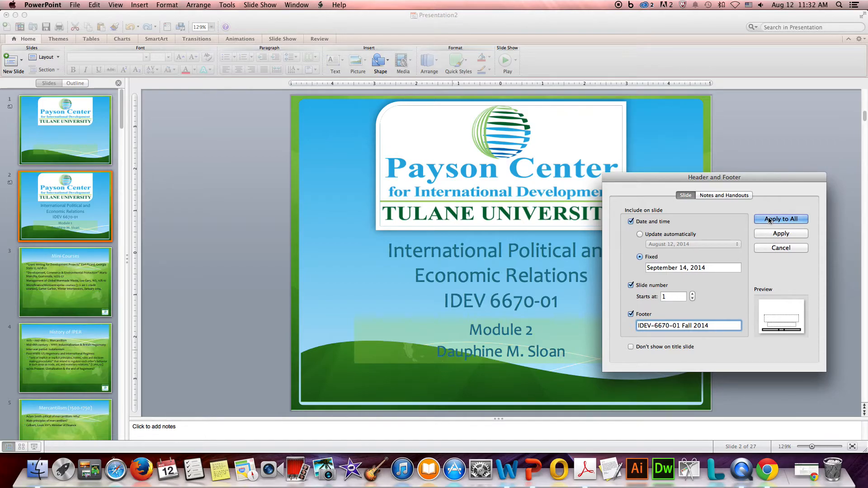
# - Apply the date, slide number and course footer to every slide
pyautogui.click(781, 219)
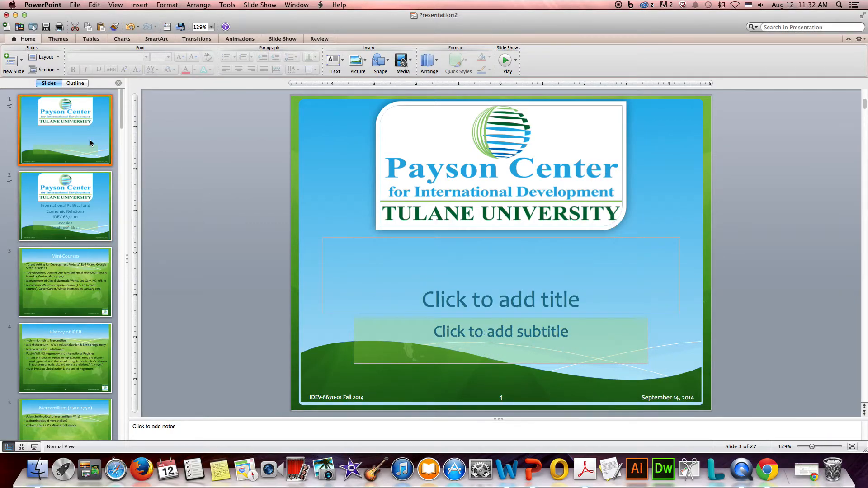
pyautogui.moveTo(91, 143)
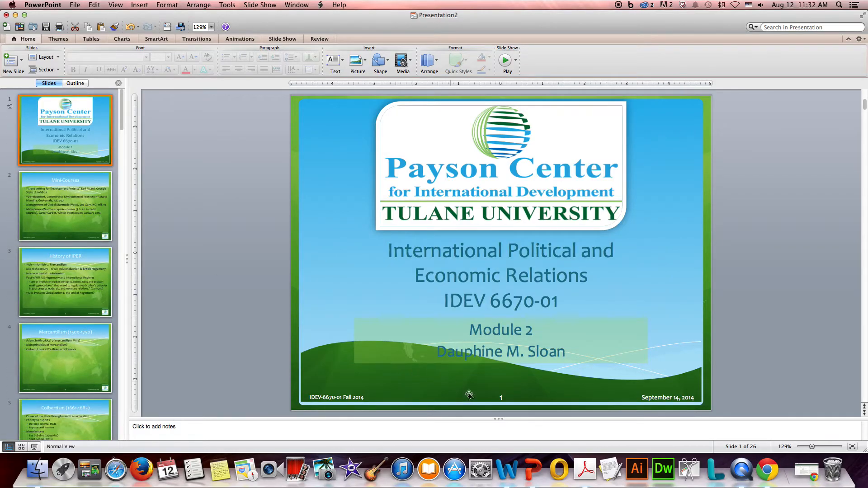
pyautogui.moveTo(192, 319)
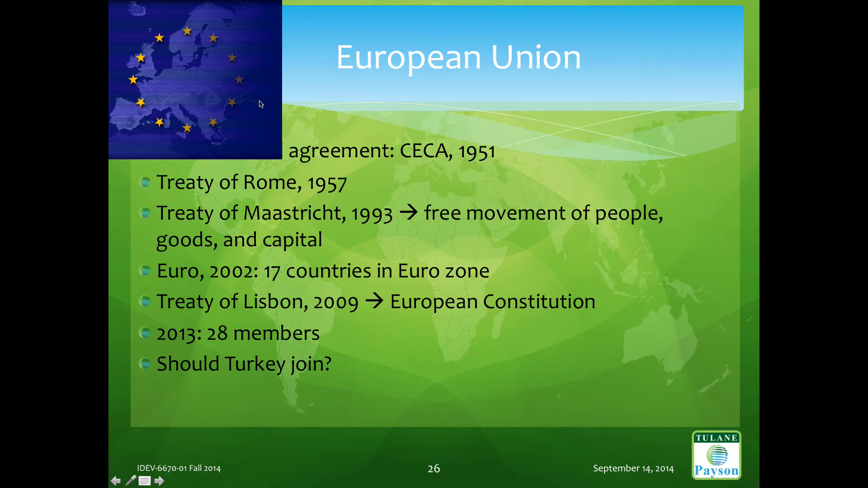
pyautogui.moveTo(272, 79)
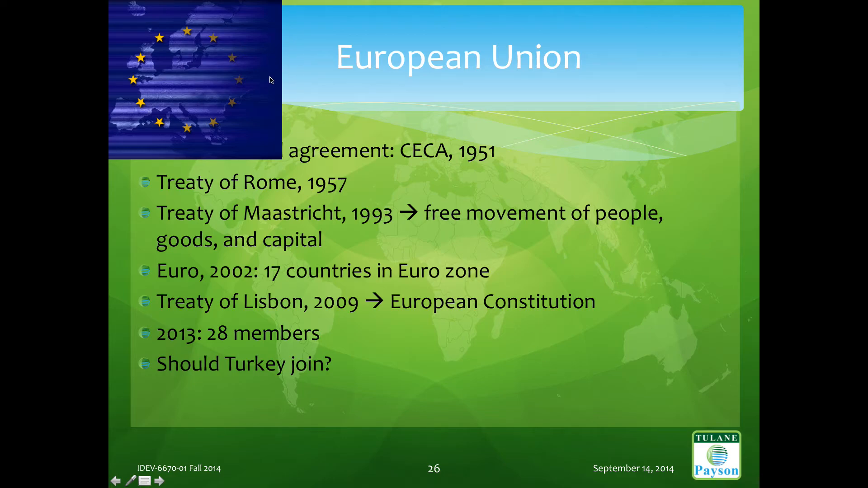
pyautogui.moveTo(216, 81)
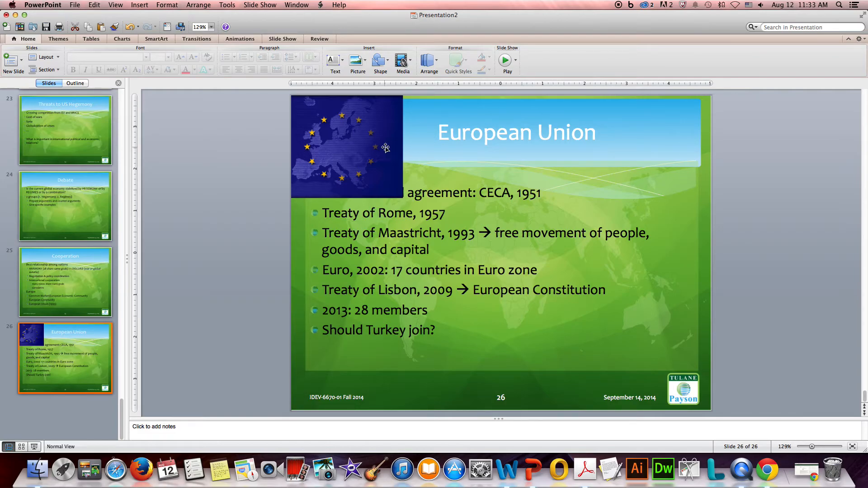
pyautogui.moveTo(311, 109)
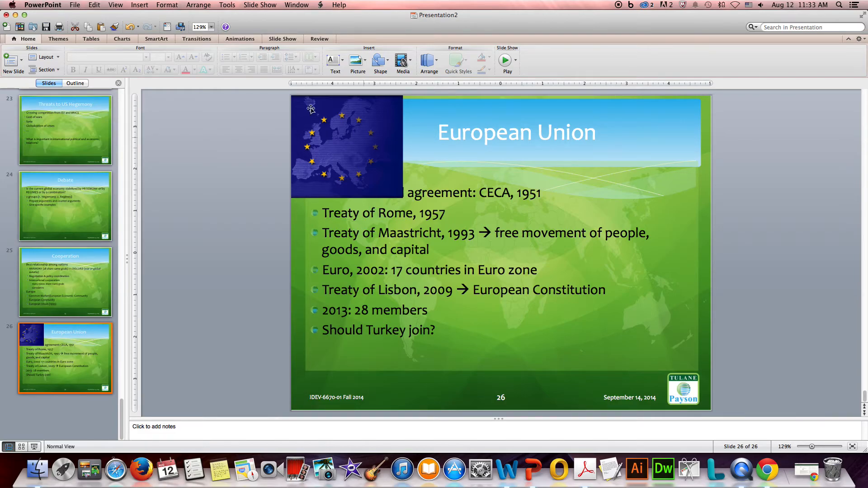
# - Save the EU map picture as eu.png in Pictures, overwriting the old file, then delete it from the slide
pyautogui.click(43, 57)
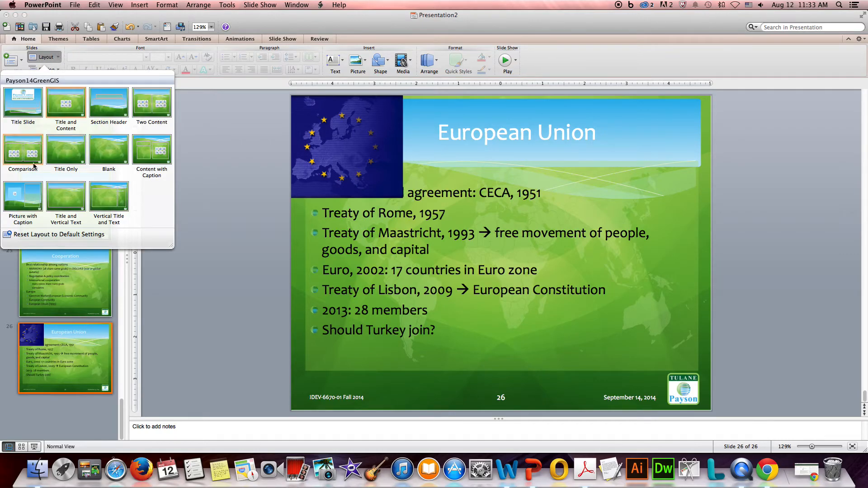
pyautogui.moveTo(371, 132)
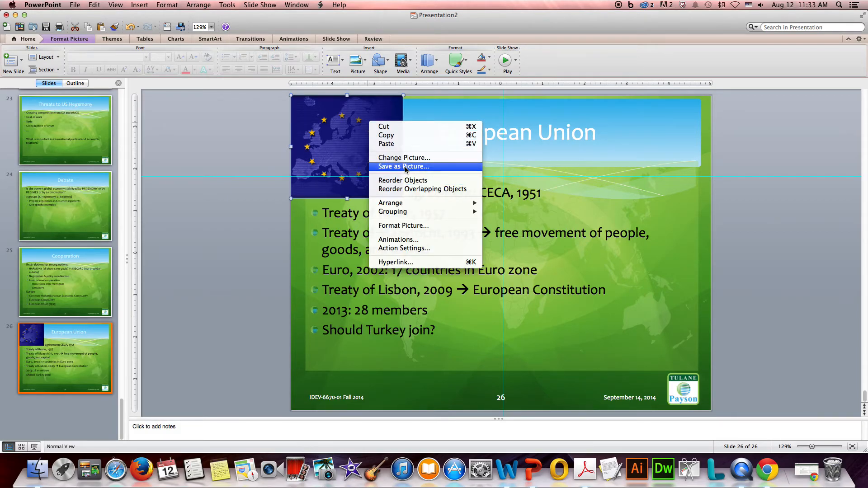
pyautogui.click(404, 166)
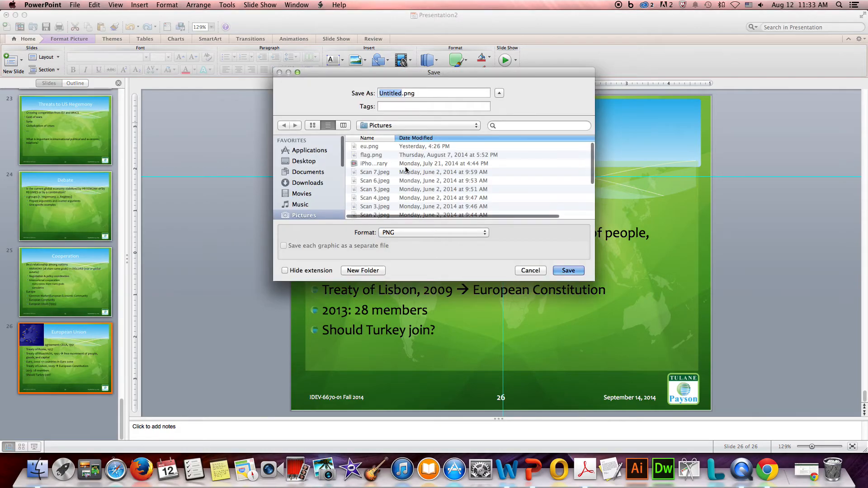
pyautogui.click(369, 146)
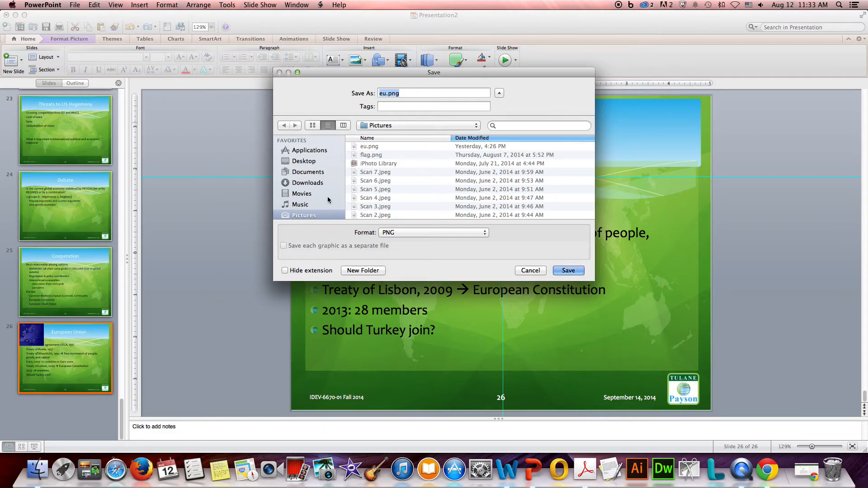
pyautogui.moveTo(590, 291)
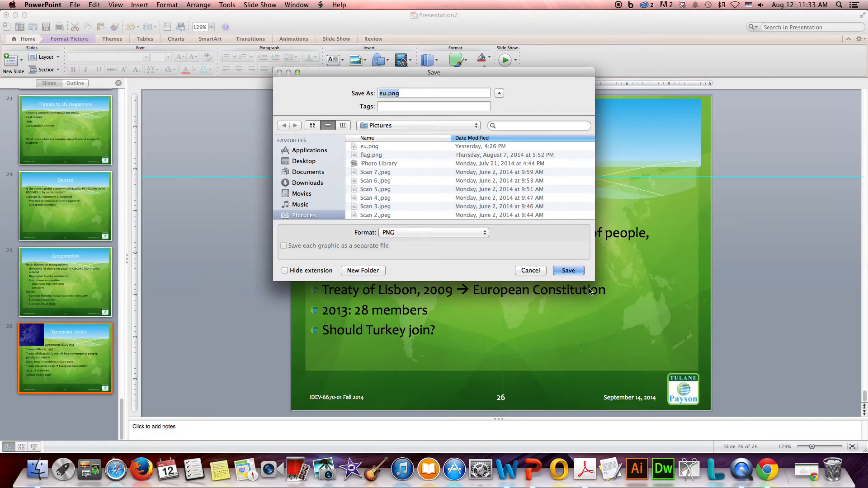
pyautogui.click(568, 271)
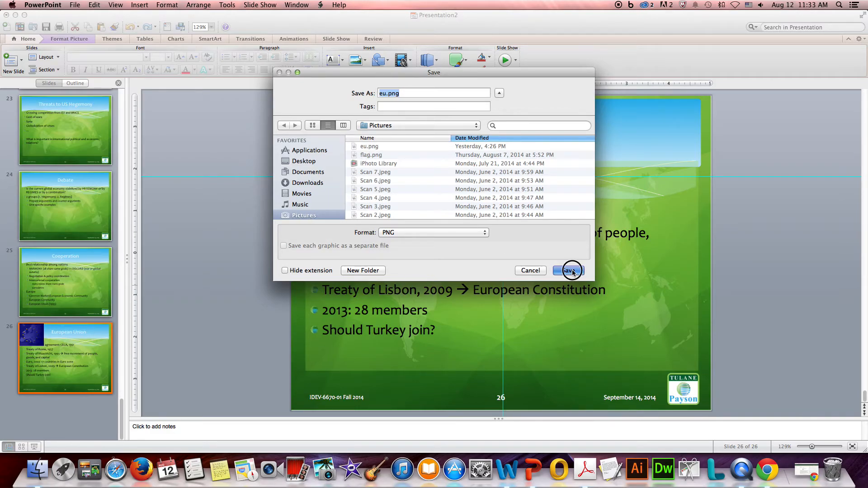
pyautogui.click(568, 270)
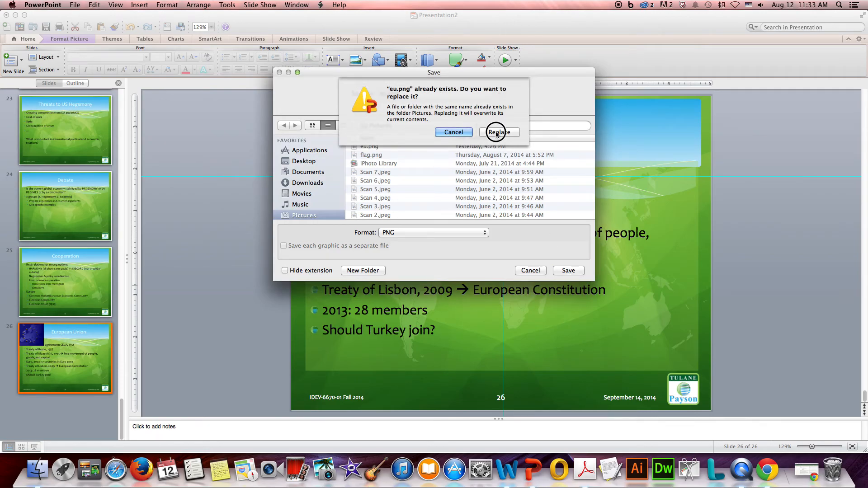
pyautogui.click(499, 132)
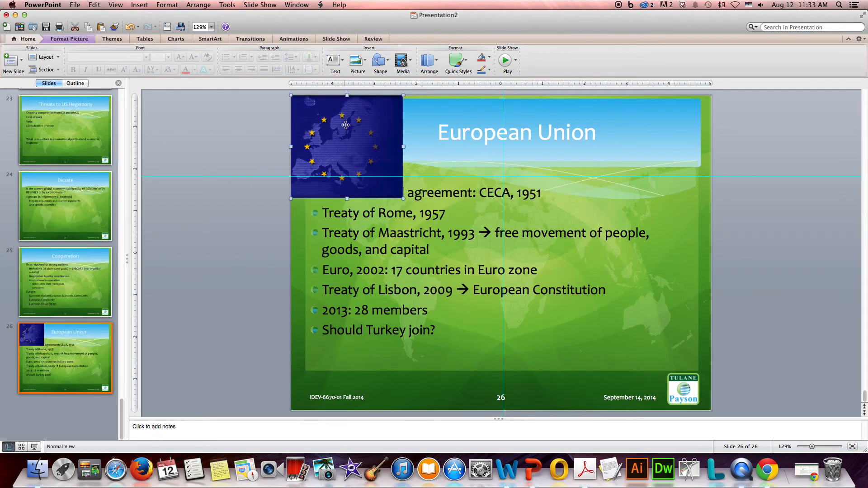
pyautogui.press('Delete')
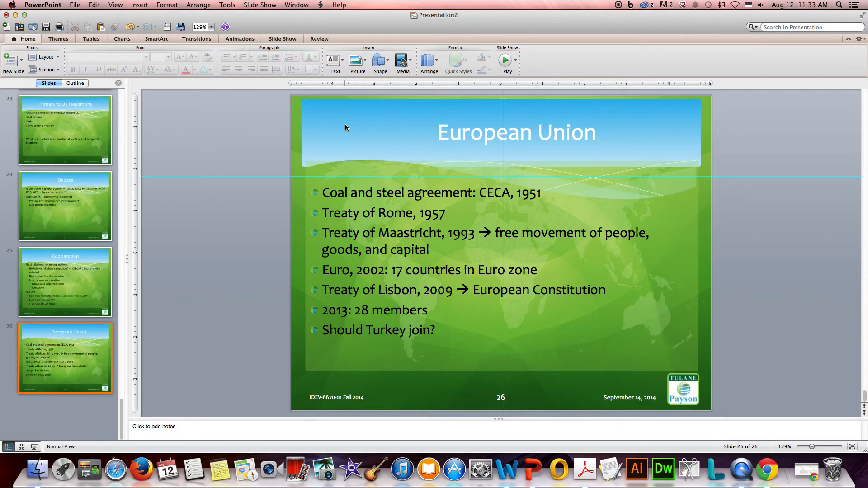
# - Switch the European Union slide to Picture with Caption and insert eu.png from Pictures
pyautogui.click(41, 57)
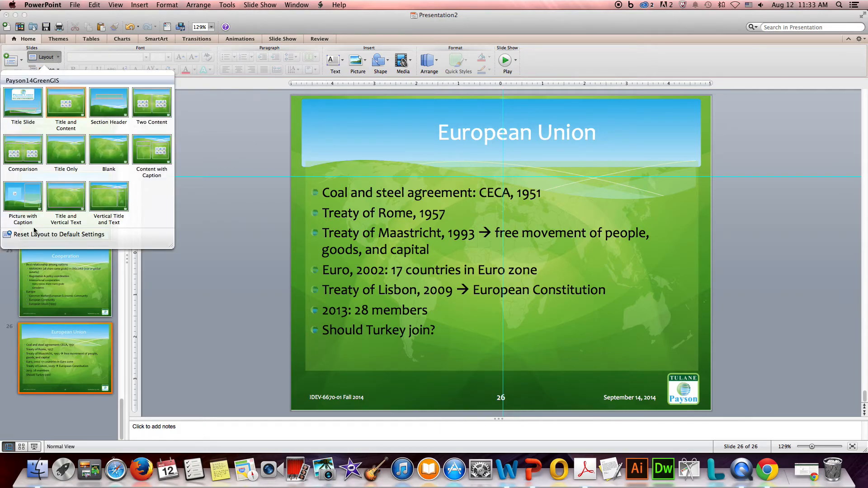
pyautogui.click(23, 198)
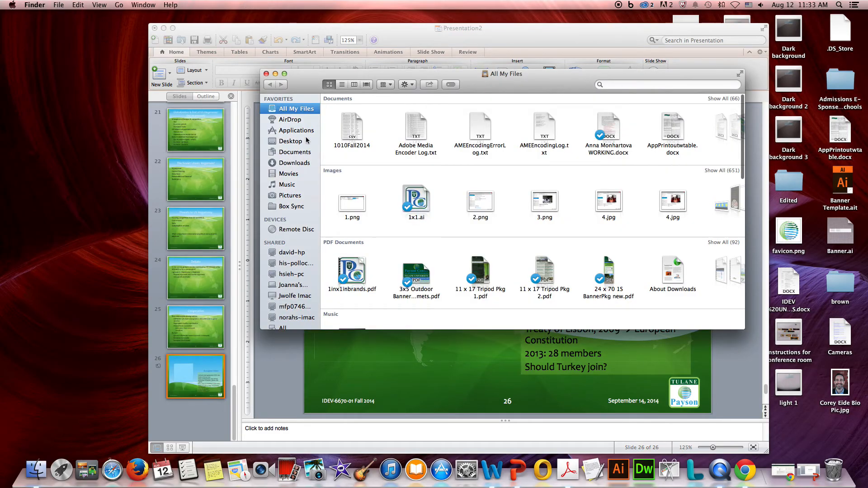
pyautogui.click(291, 196)
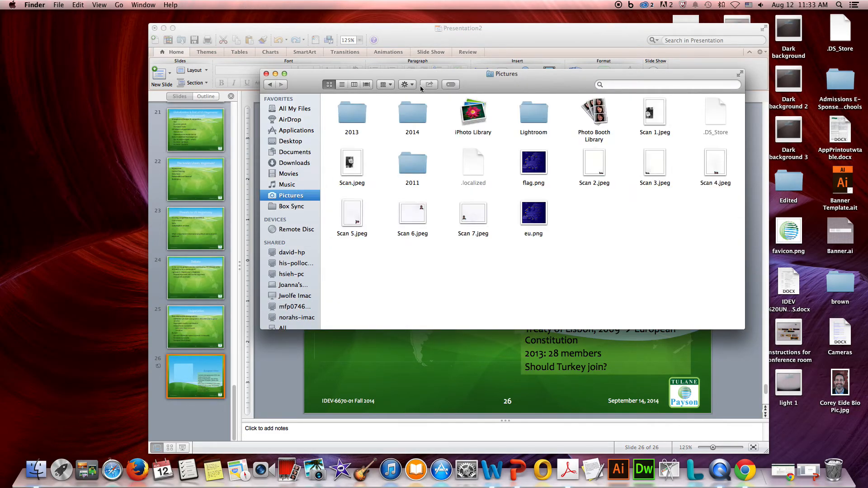
pyautogui.click(342, 85)
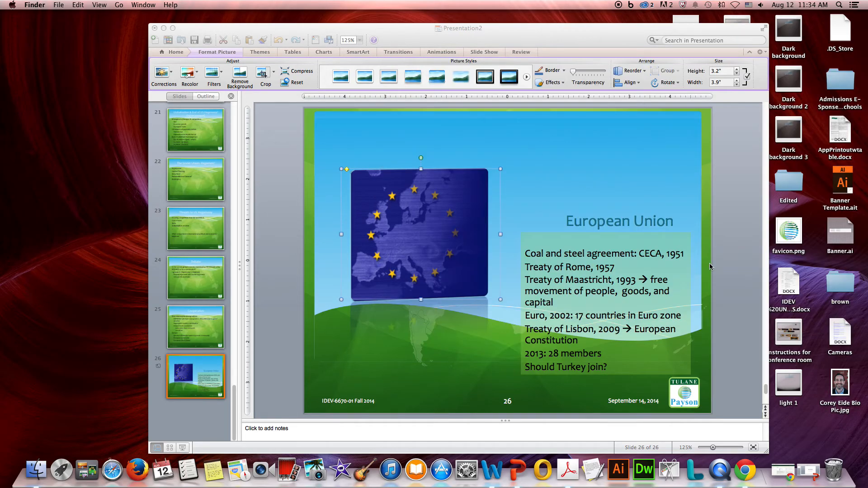
# - Start the slideshow from the Cooperation slide
pyautogui.click(196, 327)
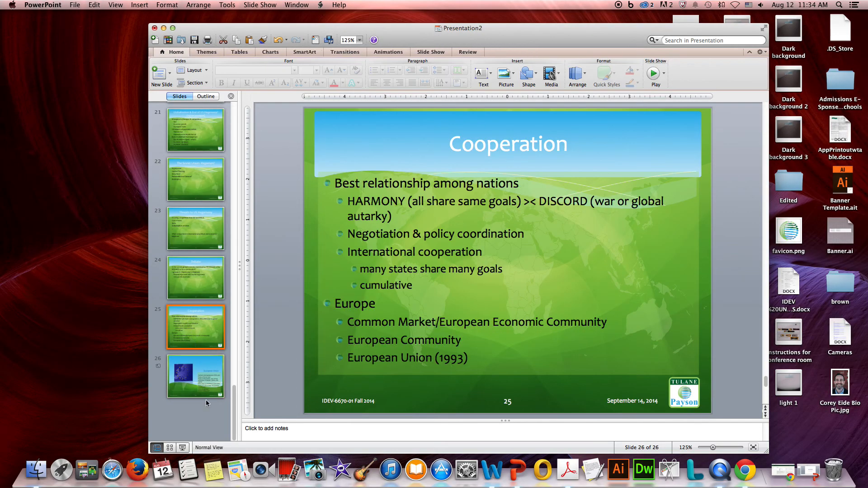
pyautogui.click(654, 71)
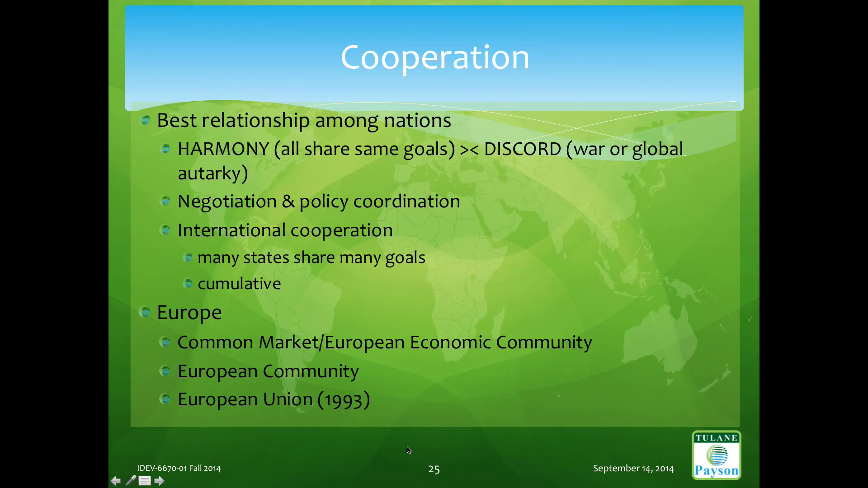